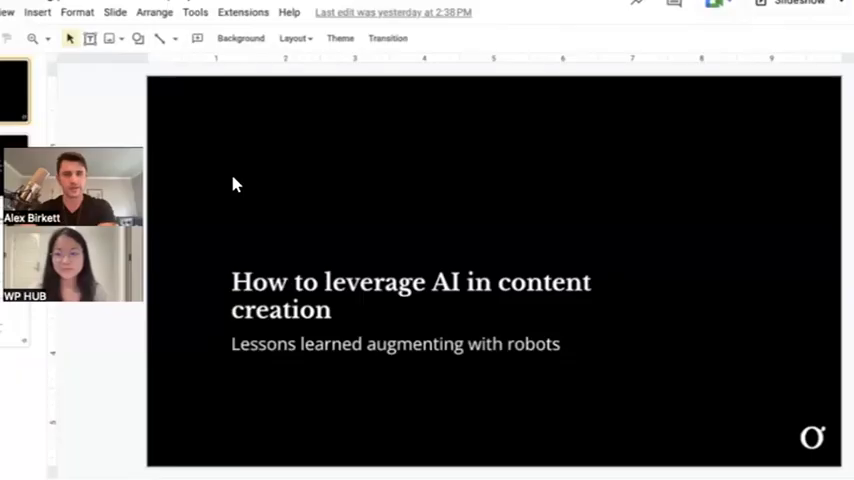
{"action": "mouse_move", "coordinate": [450, 280]}
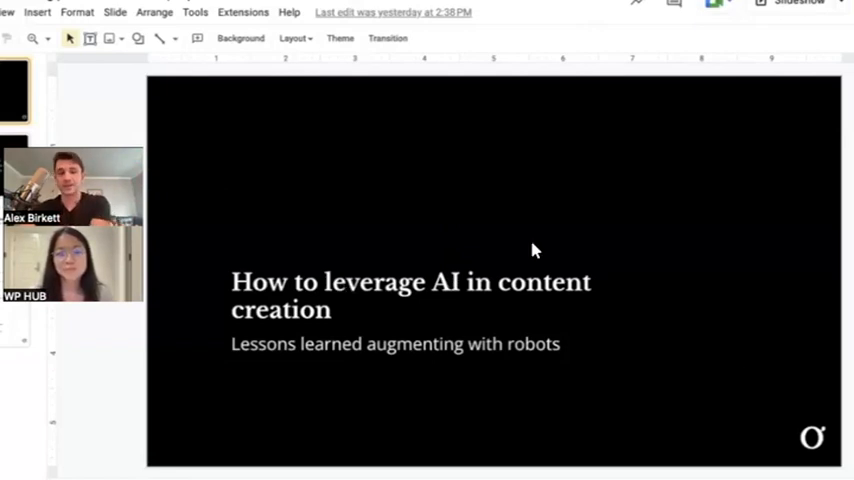
{"action": "mouse_move", "coordinate": [236, 354]}
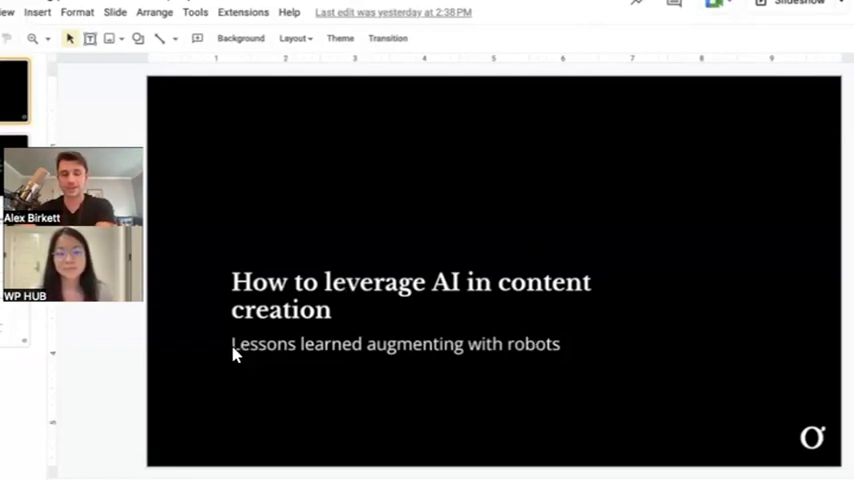
{"action": "mouse_move", "coordinate": [302, 368]}
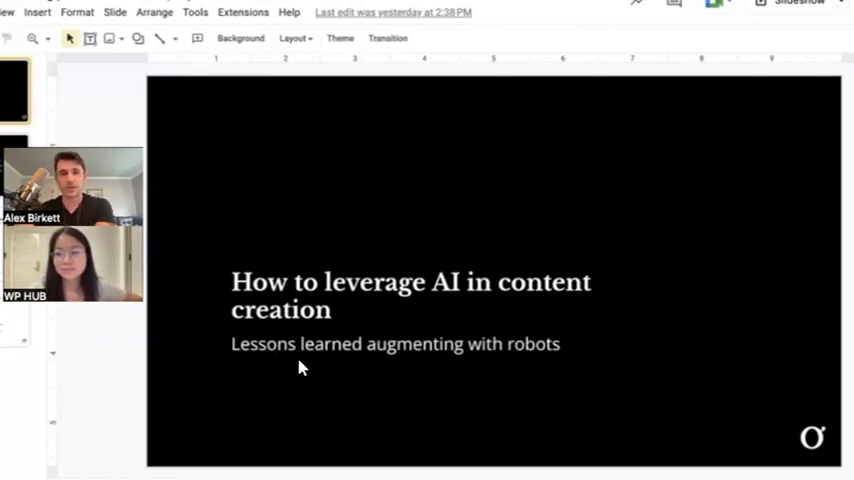
{"action": "mouse_move", "coordinate": [192, 116]}
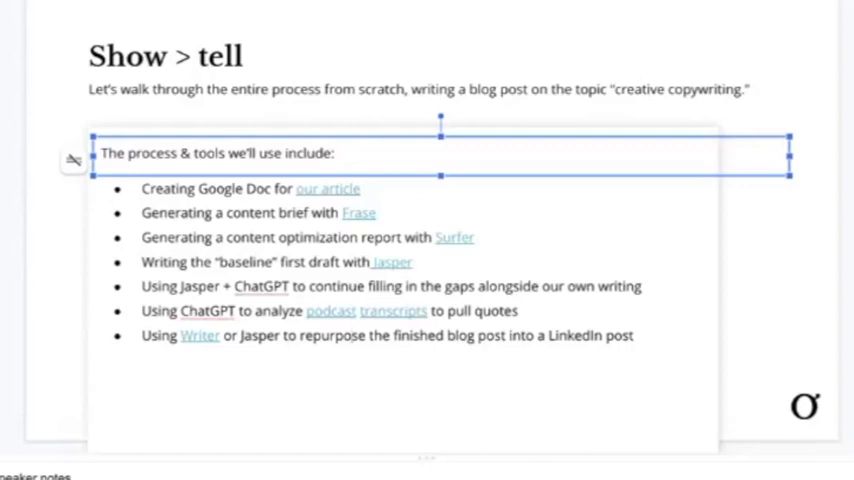
{"action": "mouse_move", "coordinate": [196, 340]}
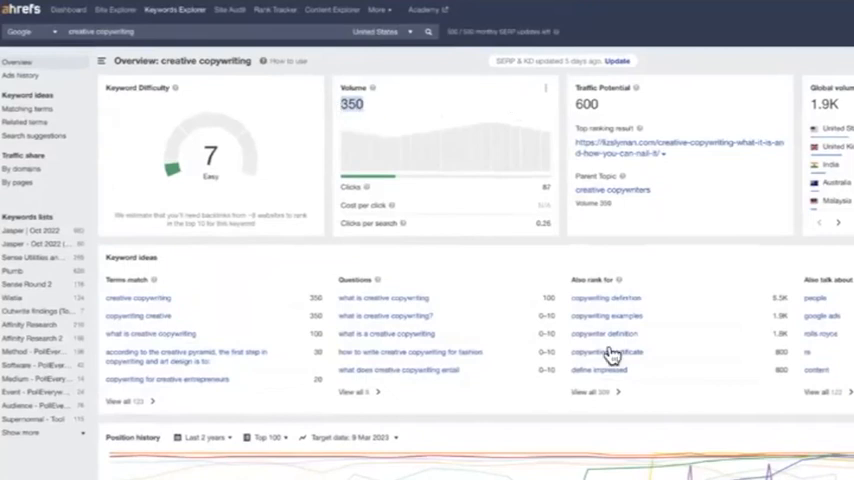
{"action": "scroll", "scroll_direction": "down", "scroll_amount": 3}
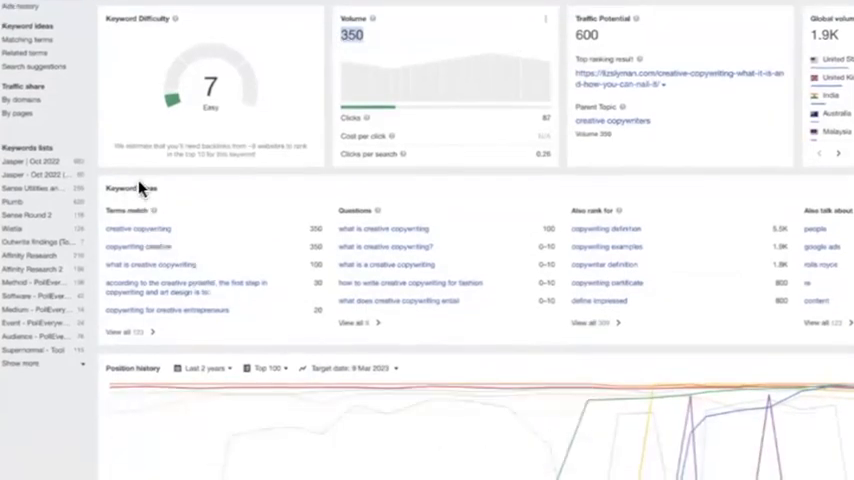
{"action": "mouse_move", "coordinate": [500, 264]}
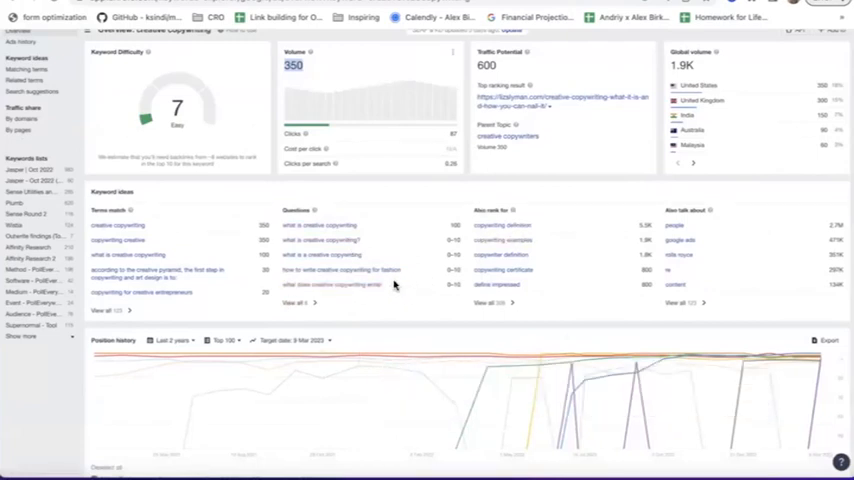
{"action": "mouse_move", "coordinate": [134, 234]}
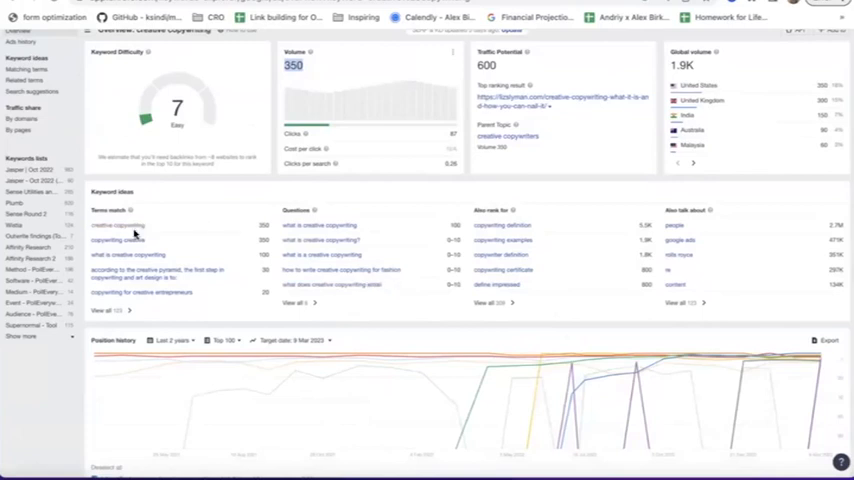
{"action": "mouse_move", "coordinate": [164, 200]}
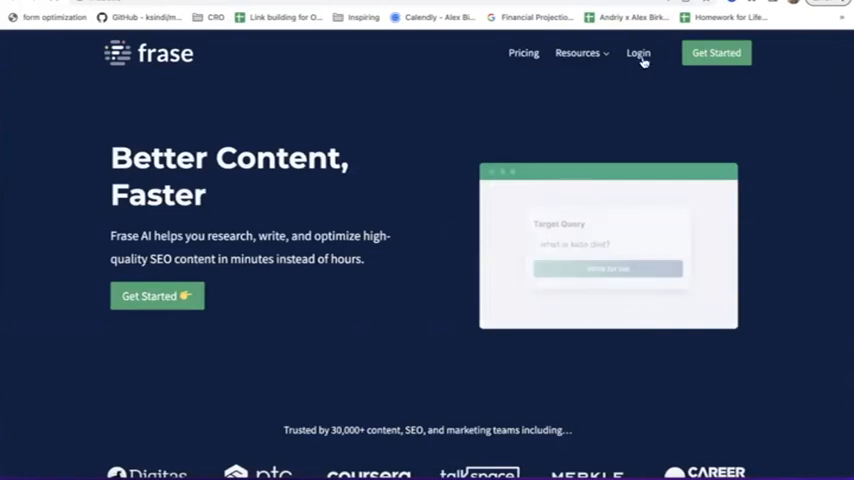
- Show the WordPress blog archive and browse posts like 'ChatGPT vs Jasper AI' and 'AI Marketing: 7 Examples'
{"action": "left_click", "coordinate": [638, 52]}
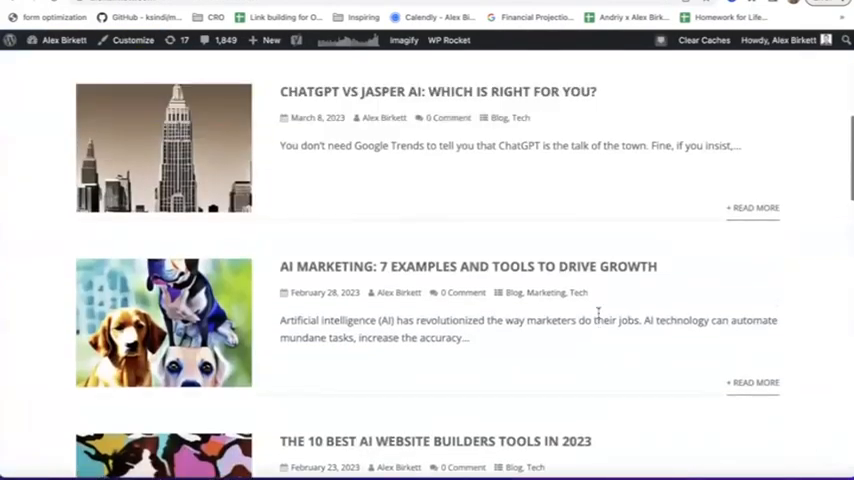
{"action": "scroll", "scroll_direction": "down", "scroll_amount": 3}
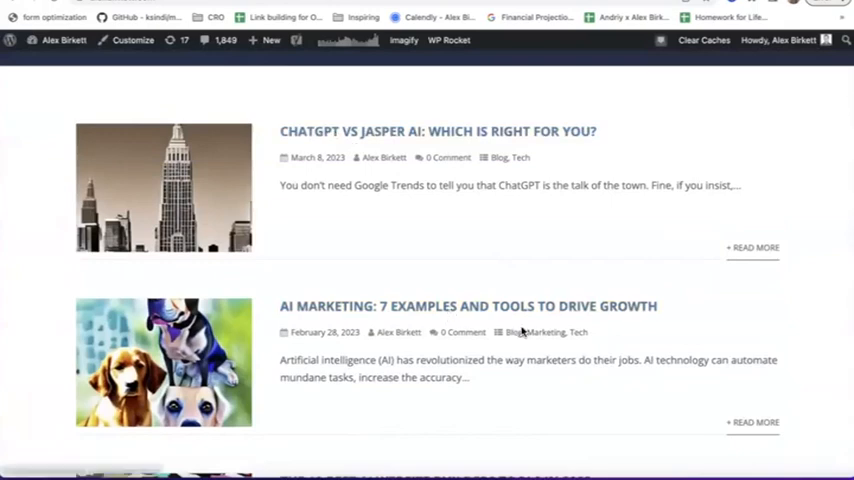
{"action": "scroll", "scroll_direction": "down", "scroll_amount": 3}
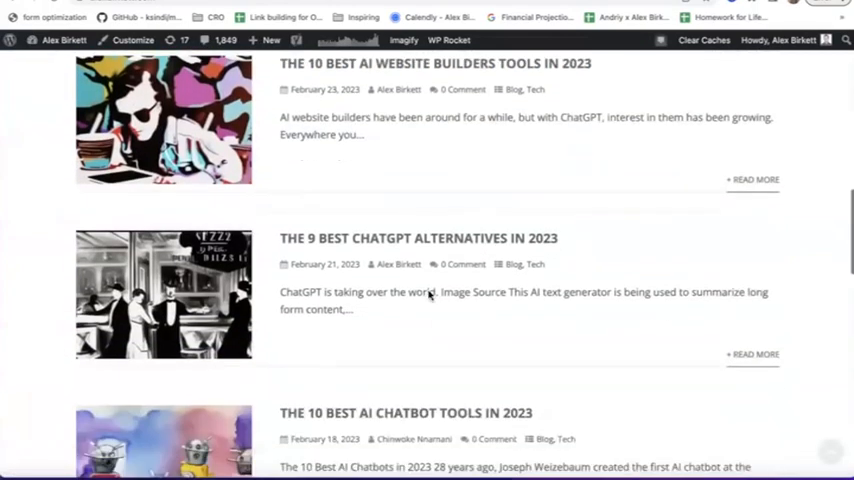
{"action": "mouse_move", "coordinate": [464, 216]}
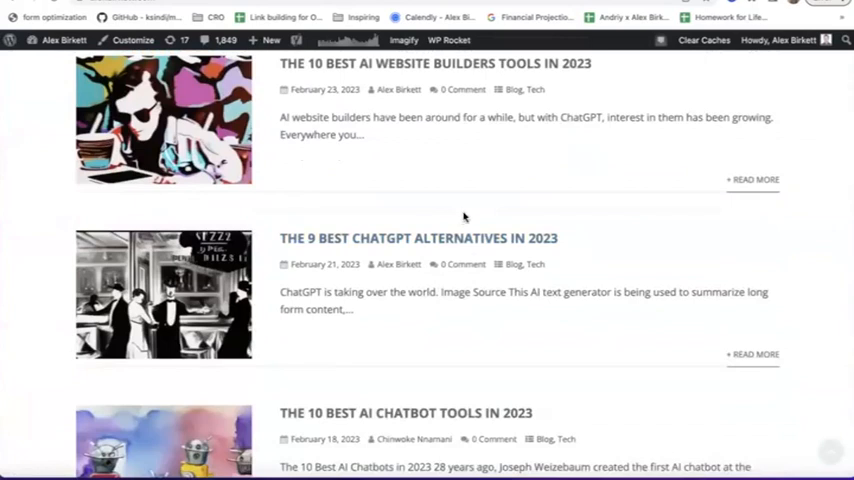
{"action": "scroll", "scroll_direction": "down", "scroll_amount": 3}
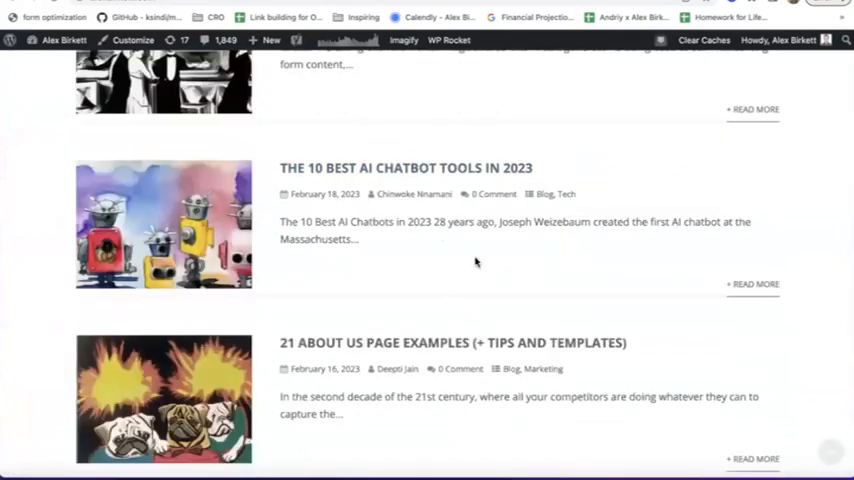
{"action": "mouse_move", "coordinate": [432, 278]}
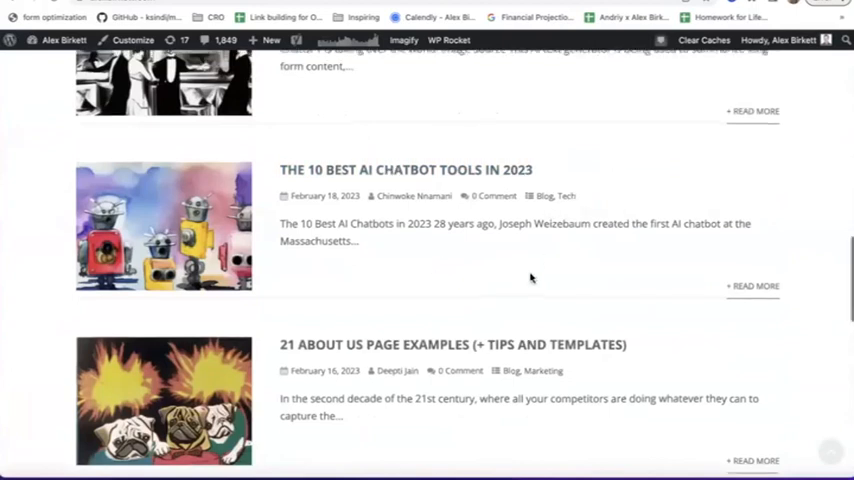
{"action": "scroll", "scroll_direction": "up", "scroll_amount": 3}
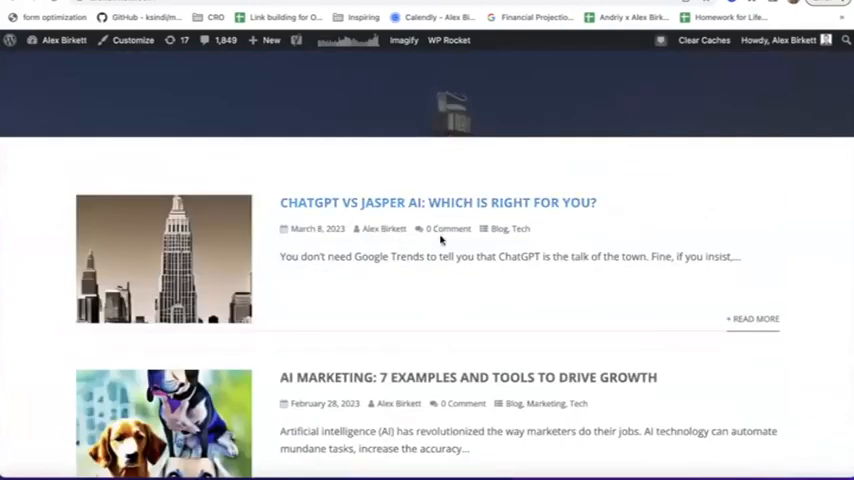
{"action": "scroll", "scroll_direction": "down", "scroll_amount": 3}
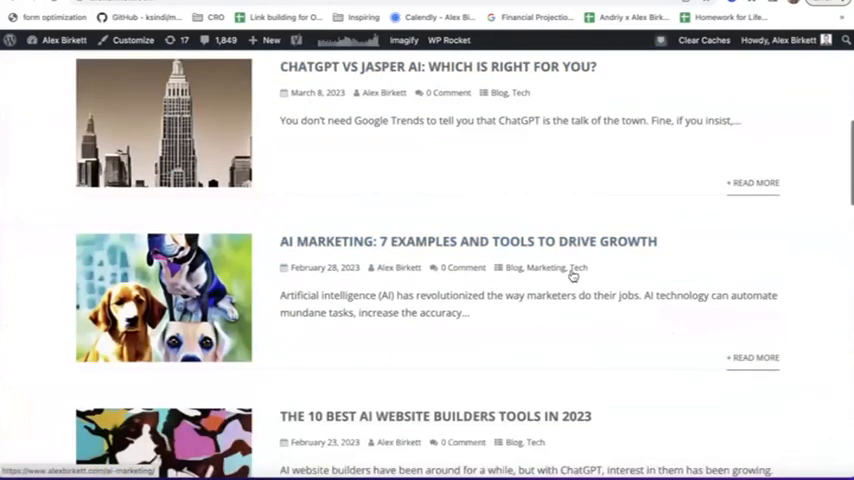
{"action": "mouse_move", "coordinate": [438, 252]}
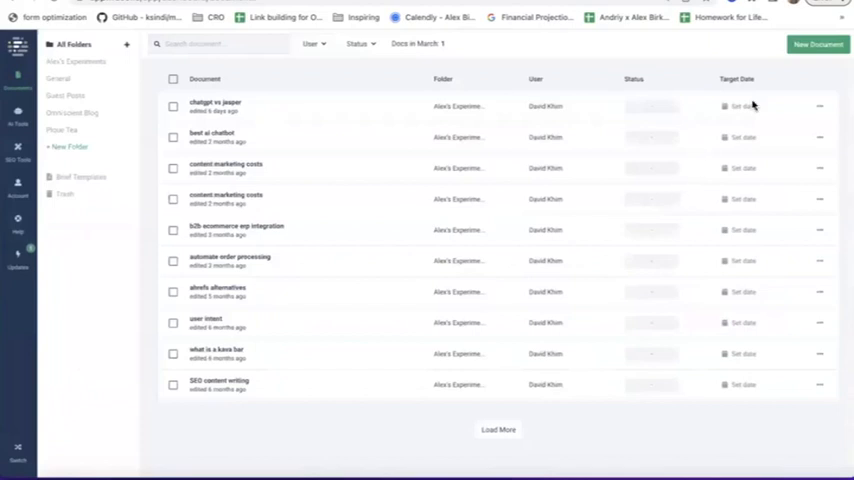
- Create a new Frase document with target search query 'creative copywriting'
{"action": "left_click", "coordinate": [816, 44]}
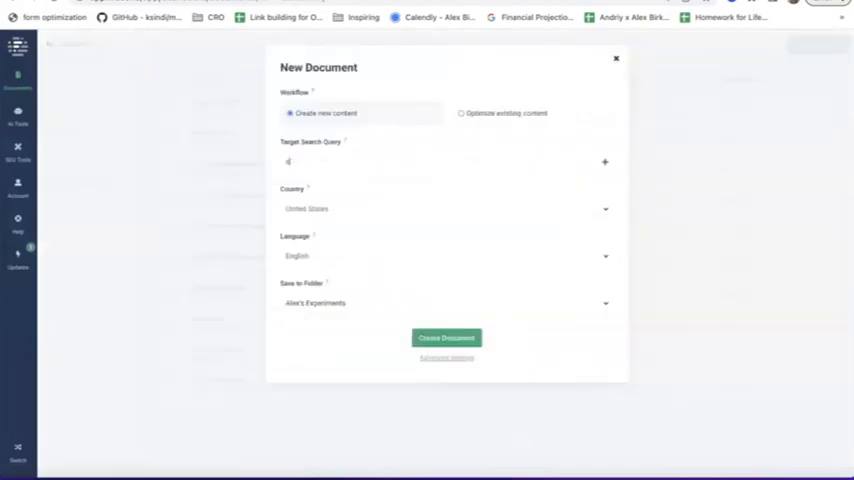
{"action": "type", "text": "creative copywriting"}
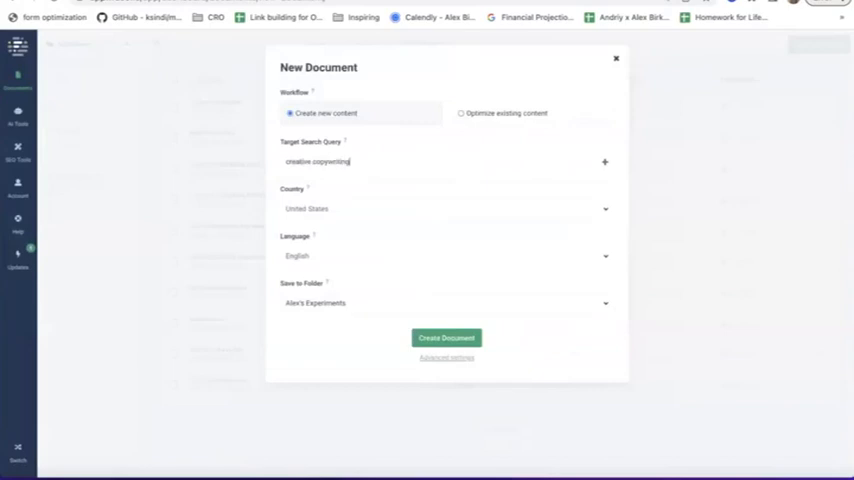
{"action": "left_click", "coordinate": [446, 336]}
{"action": "type", "text": "creative copywrit"}
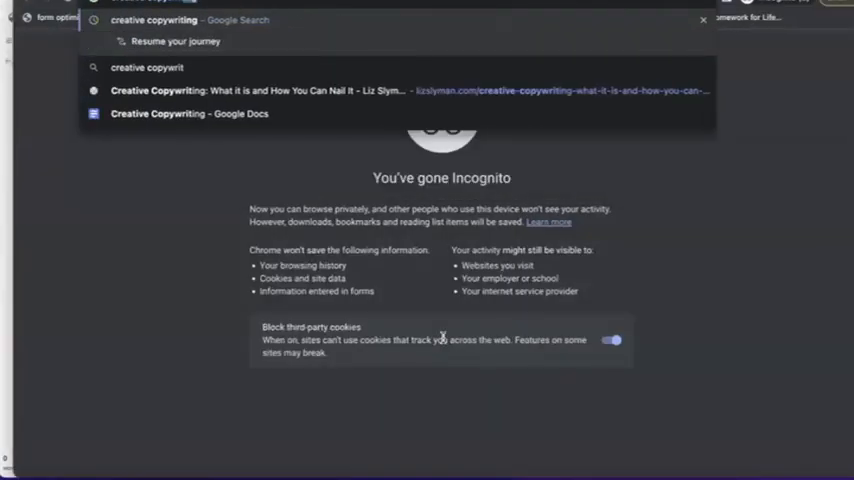
{"action": "left_click", "coordinate": [148, 68]}
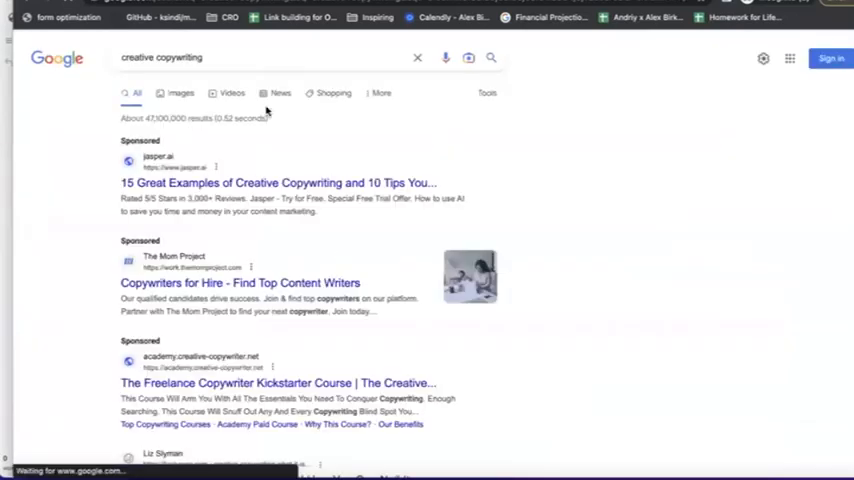
{"action": "scroll", "scroll_direction": "down", "scroll_amount": 3}
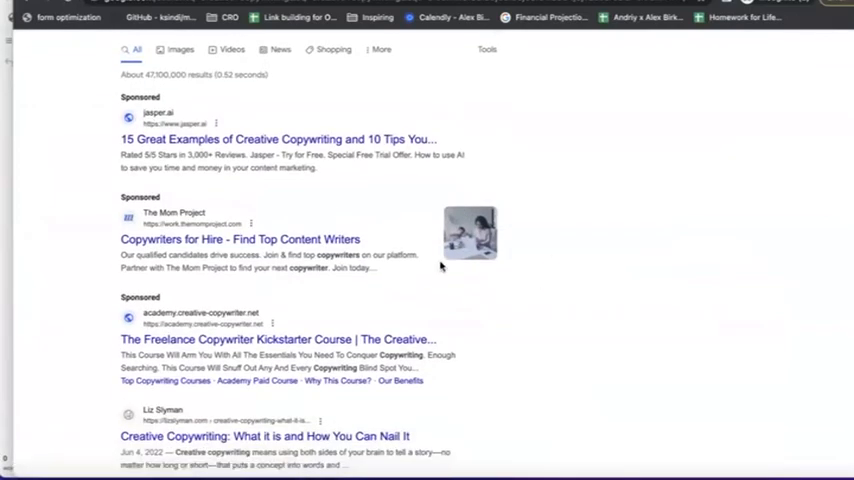
{"action": "scroll", "scroll_direction": "down", "scroll_amount": 3}
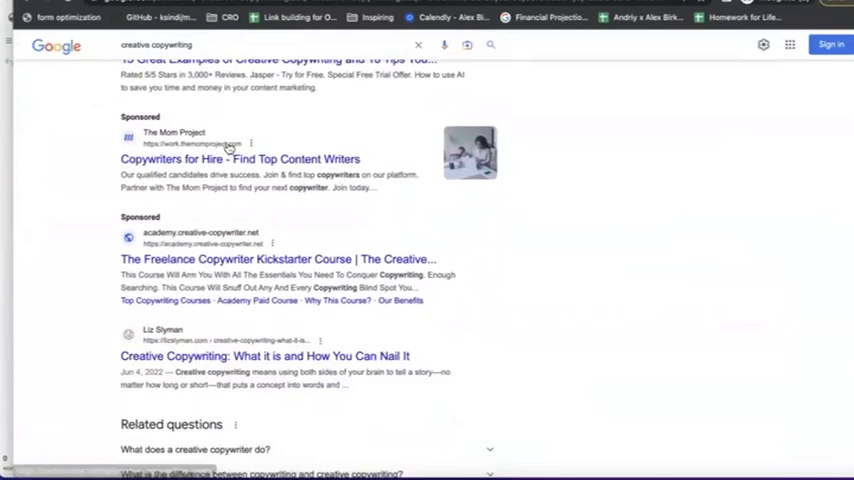
{"action": "scroll", "scroll_direction": "down", "scroll_amount": 3}
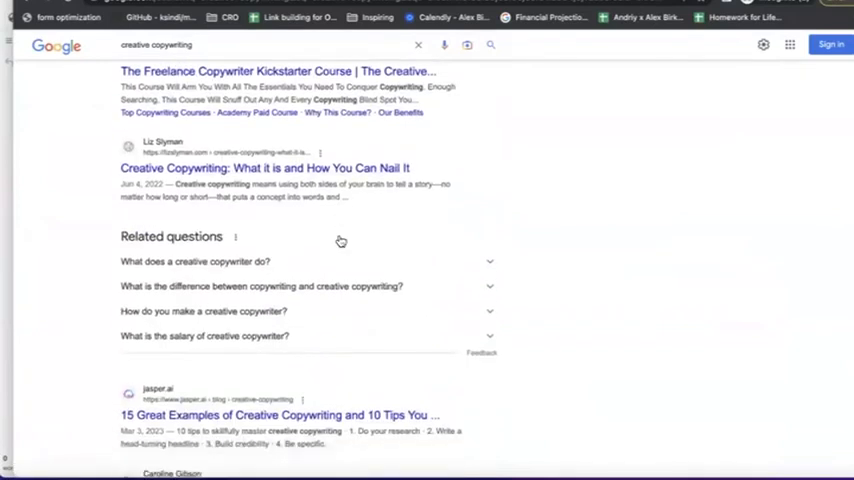
{"action": "scroll", "scroll_direction": "down", "scroll_amount": 3}
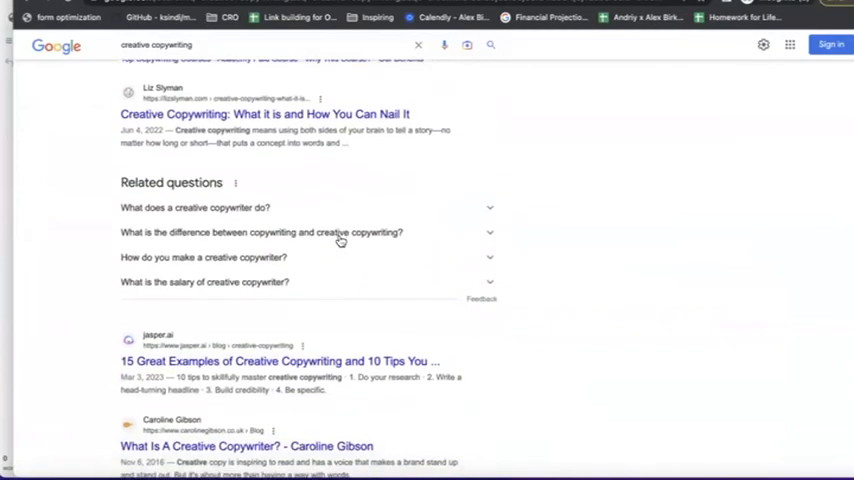
{"action": "mouse_move", "coordinate": [204, 366]}
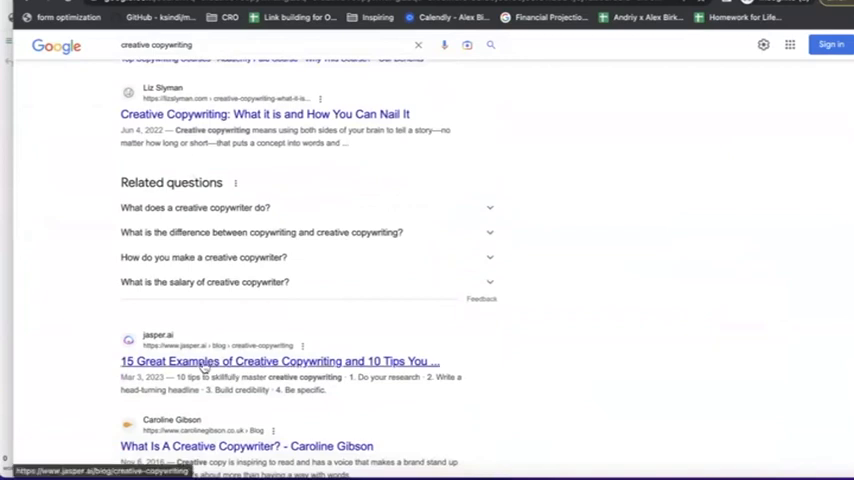
{"action": "scroll", "scroll_direction": "down", "scroll_amount": 3}
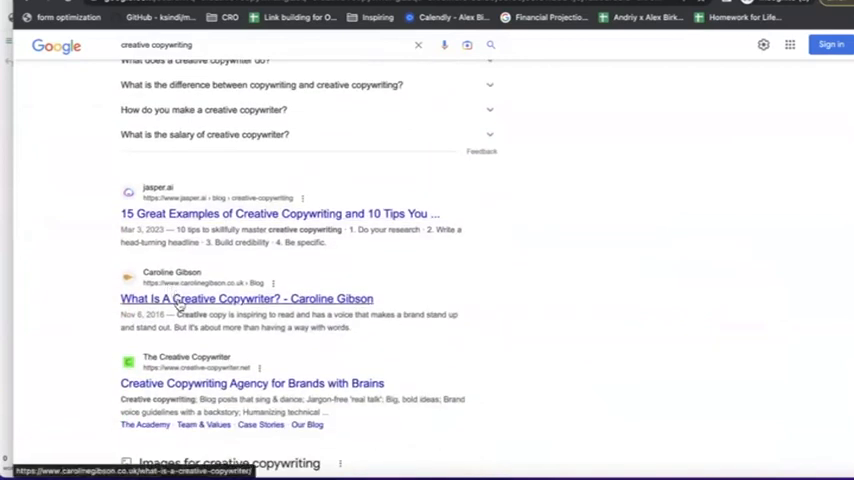
{"action": "scroll", "scroll_direction": "down", "scroll_amount": 3}
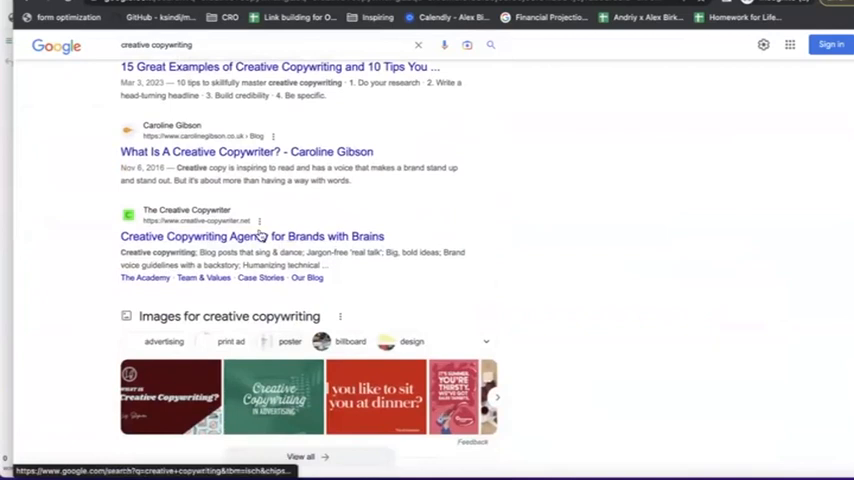
{"action": "scroll", "scroll_direction": "down", "scroll_amount": 3}
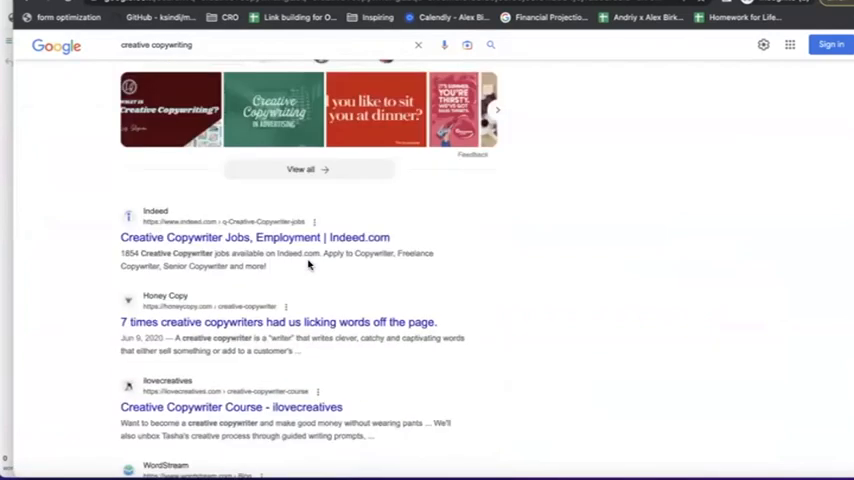
{"action": "scroll", "scroll_direction": "down", "scroll_amount": 3}
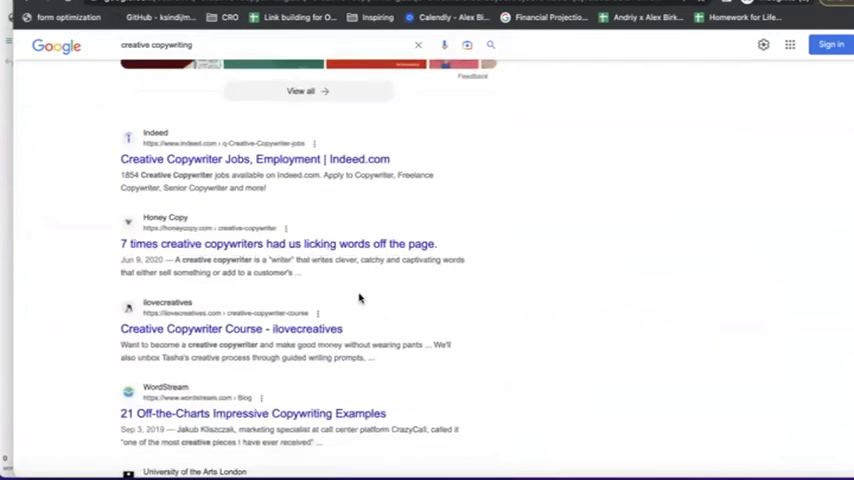
{"action": "mouse_move", "coordinate": [230, 340]}
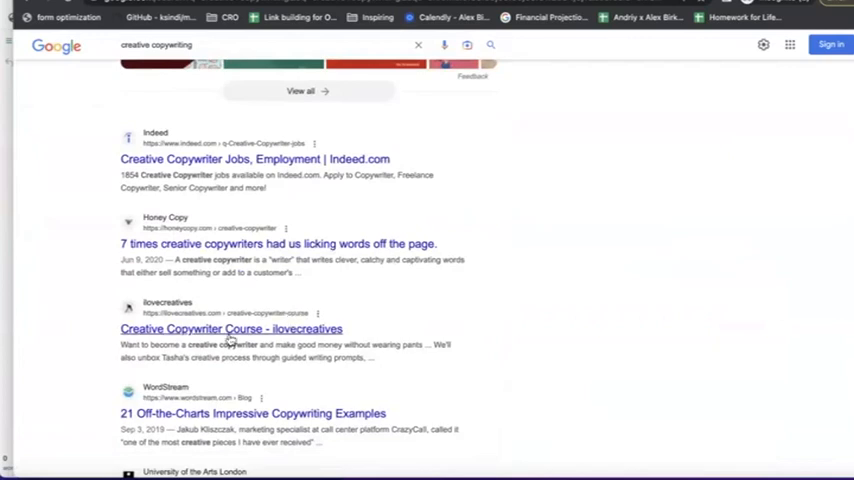
{"action": "mouse_move", "coordinate": [230, 328]}
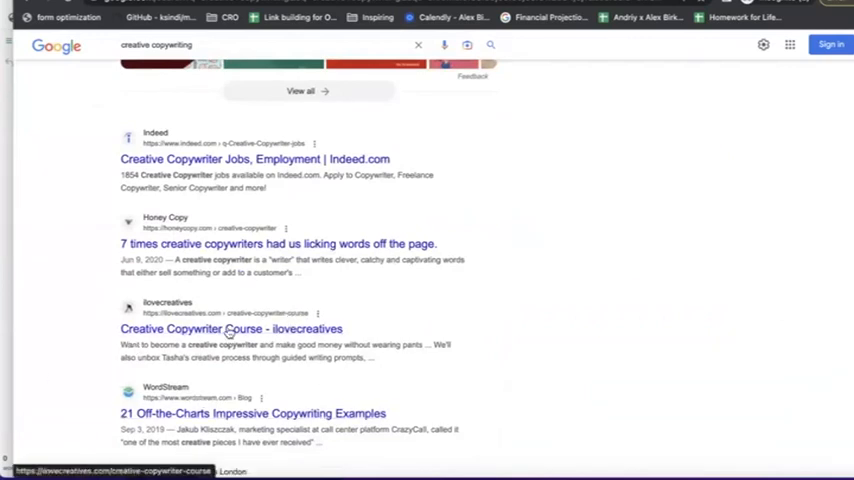
{"action": "mouse_move", "coordinate": [388, 298]}
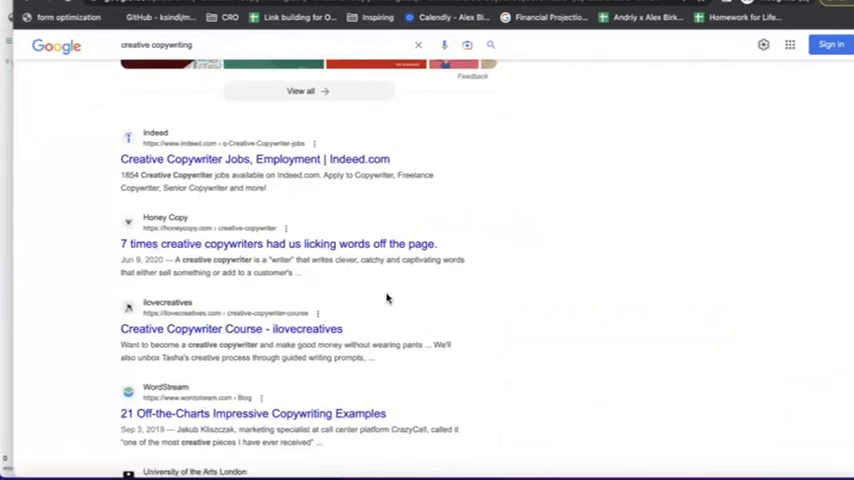
{"action": "scroll", "scroll_direction": "down", "scroll_amount": 3}
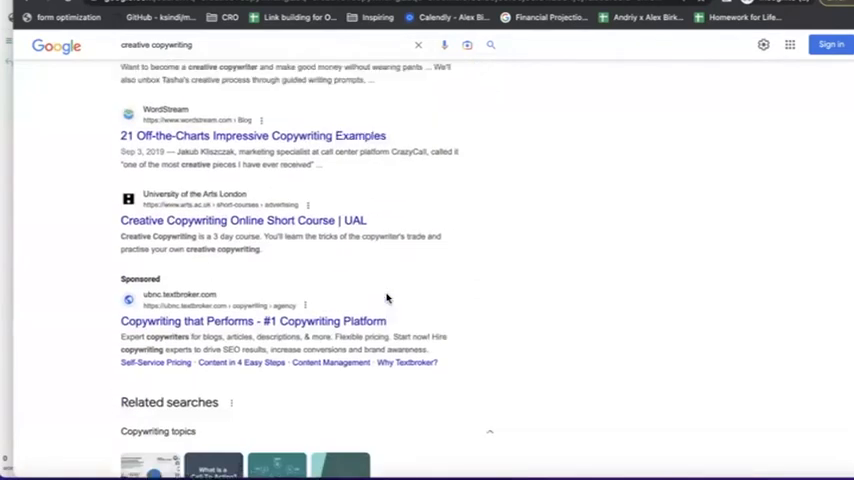
{"action": "scroll", "scroll_direction": "up", "scroll_amount": 3}
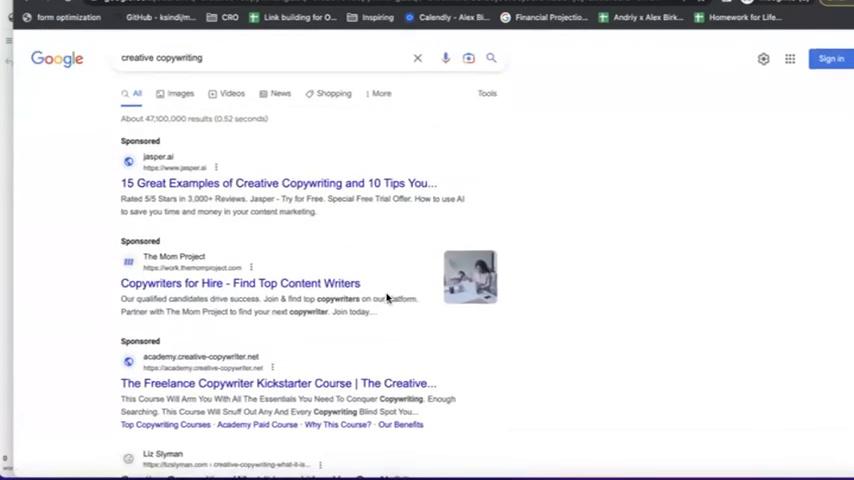
{"action": "scroll", "scroll_direction": "down", "scroll_amount": 3}
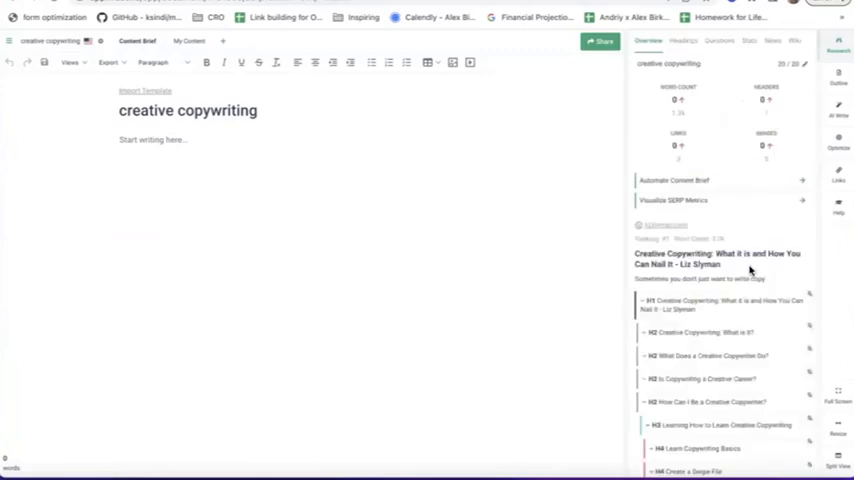
{"action": "scroll", "scroll_direction": "down", "scroll_amount": 3}
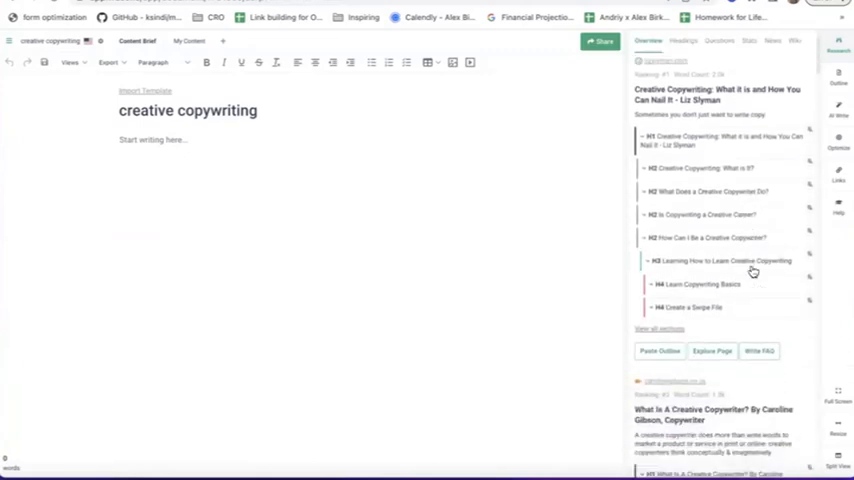
{"action": "mouse_move", "coordinate": [754, 272]}
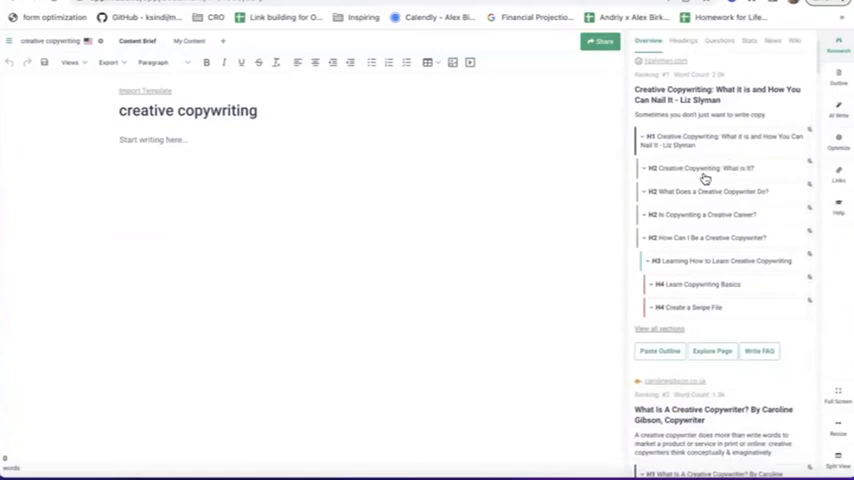
{"action": "scroll", "scroll_direction": "up", "scroll_amount": 3}
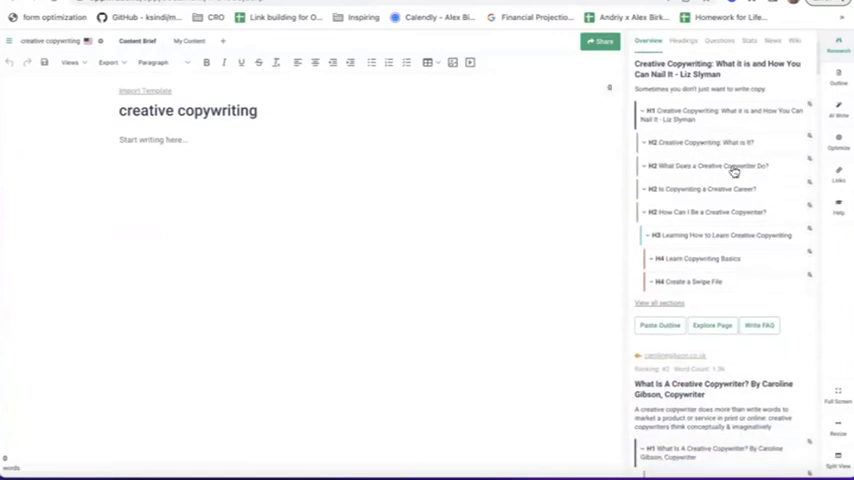
{"action": "scroll", "scroll_direction": "down", "scroll_amount": 3}
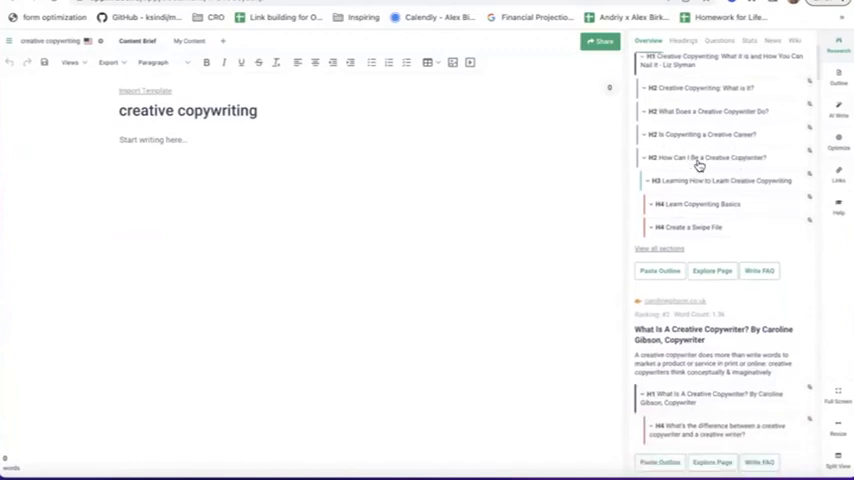
{"action": "scroll", "scroll_direction": "up", "scroll_amount": 3}
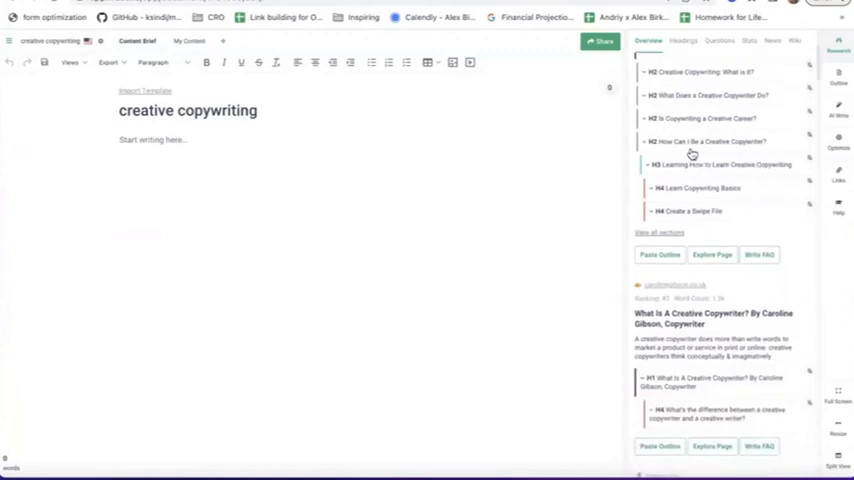
{"action": "scroll", "scroll_direction": "down", "scroll_amount": 3}
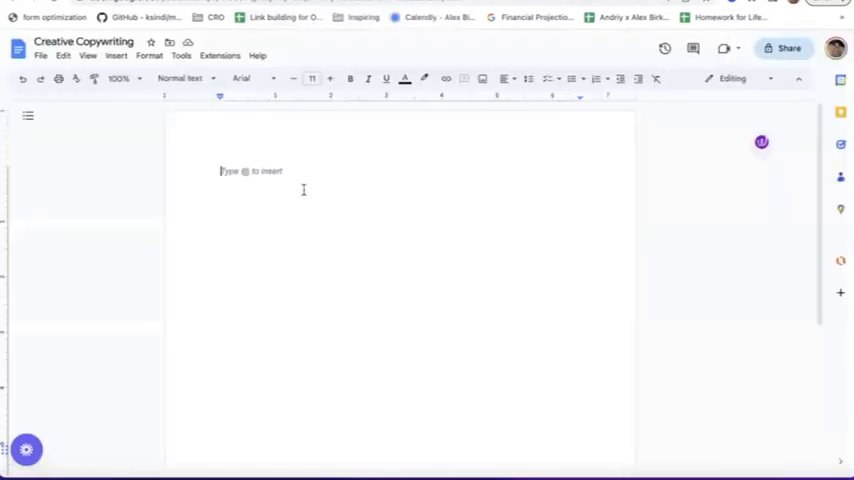
- Add the headings 'What is Creative Copywriting?' and 'TK Creative Copywriting Examples' to the doc
{"action": "type", "text": "w"}
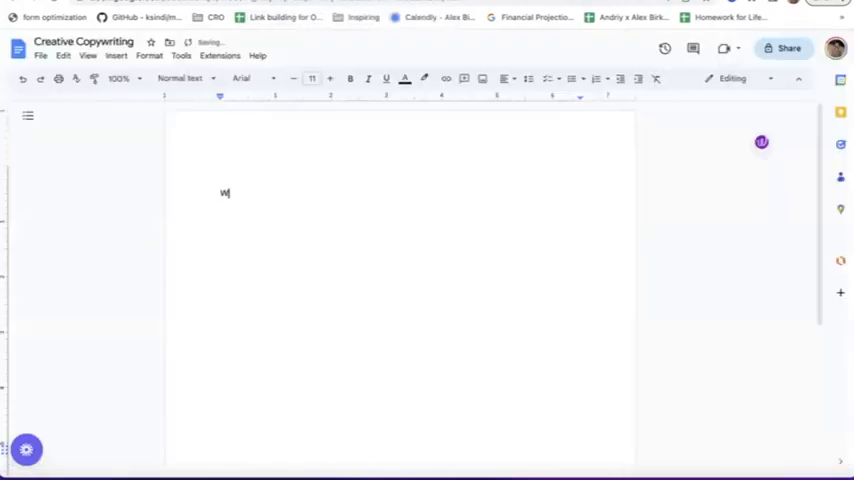
{"action": "type", "text": "What is Creative Copywriting?"}
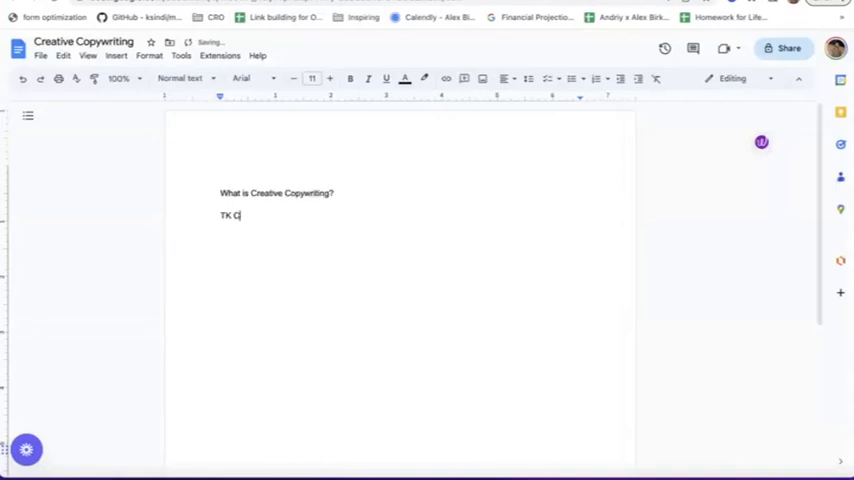
{"action": "type", "text": "reative Copywriting Examples"}
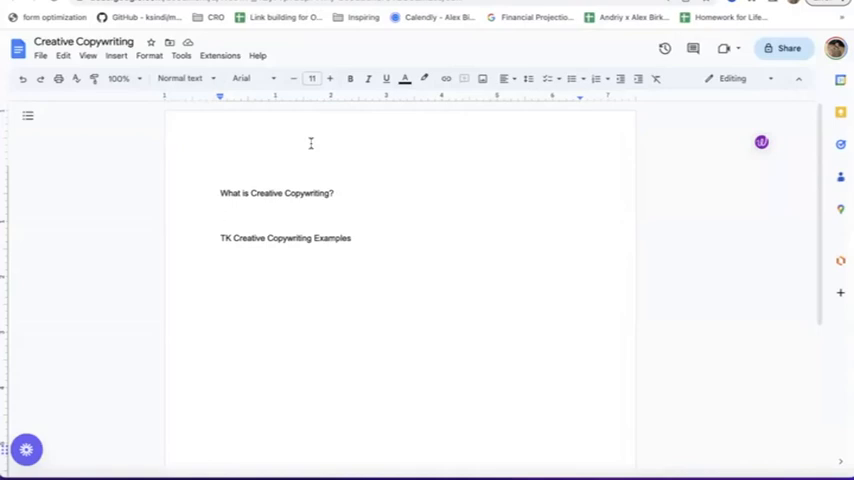
- Add the heading 'How Does Creative Copywriting Differ From Other Copywriting' and return to the Frase brief
{"action": "type", "text": "How Di"}
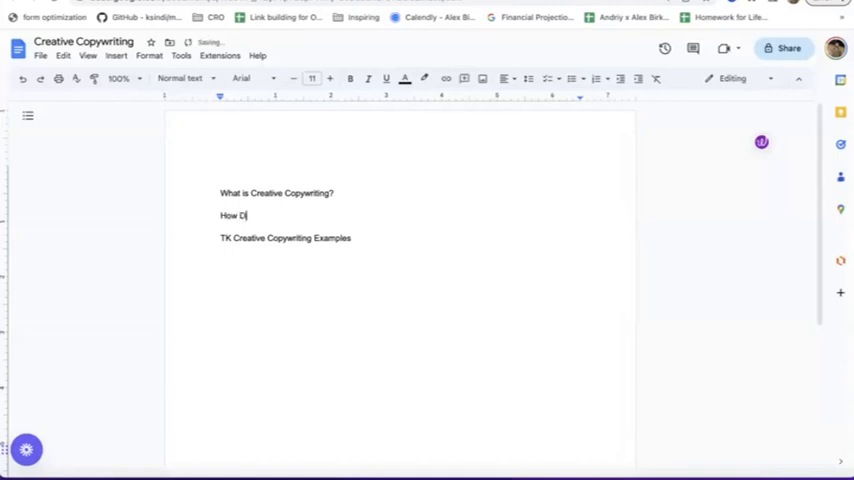
{"action": "type", "text": "es C"}
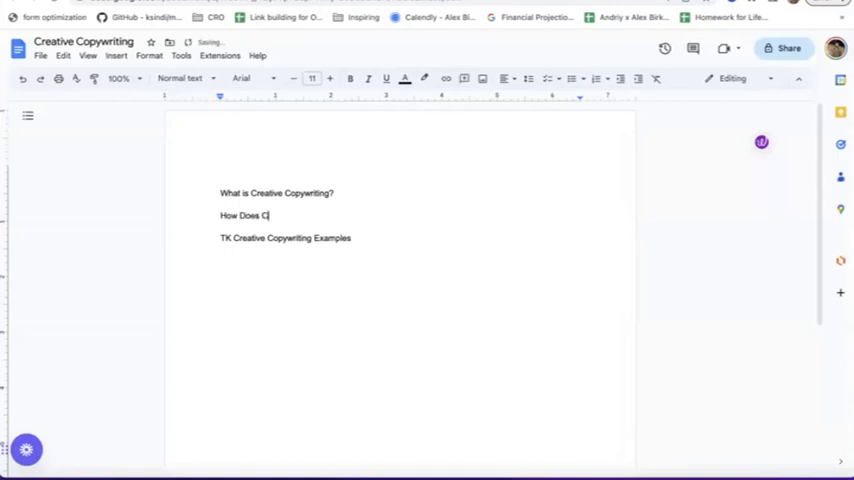
{"action": "type", "text": "reative Co"}
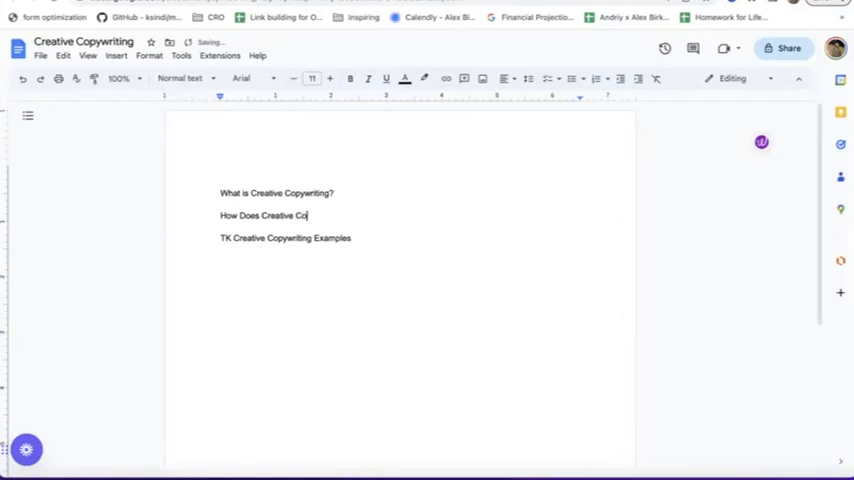
{"action": "type", "text": "pywriting Differ"}
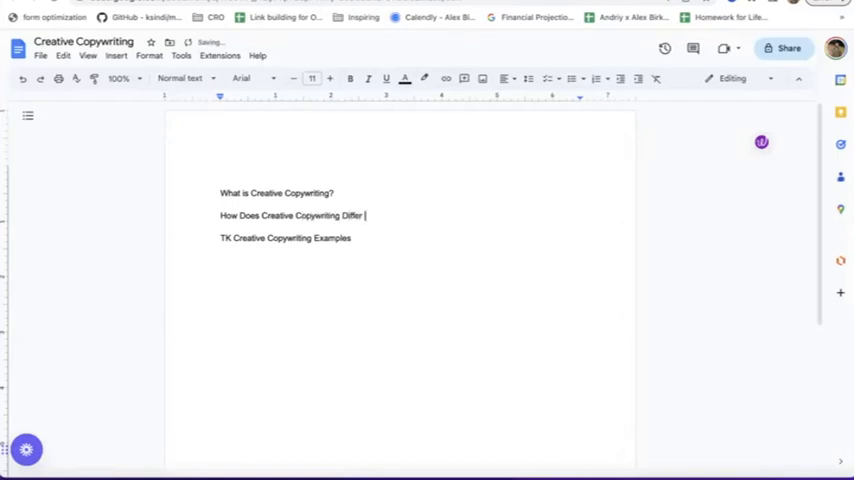
{"action": "type", "text": "From Other C"}
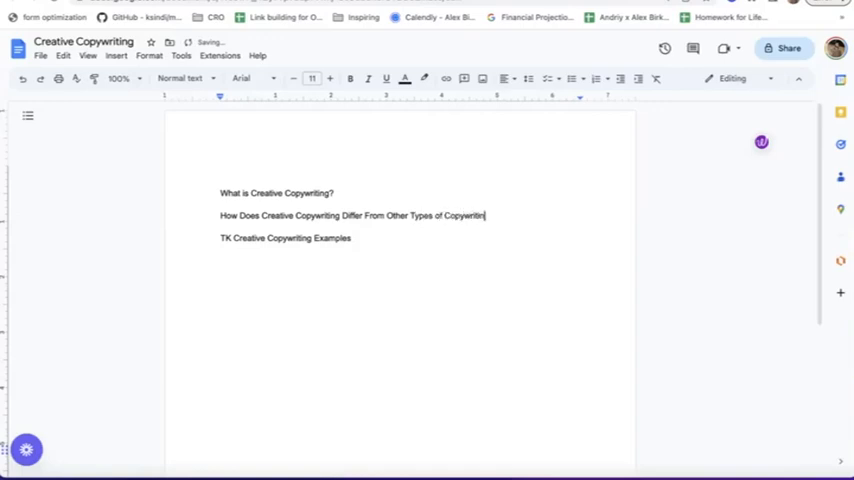
{"action": "key", "text": "enter"}
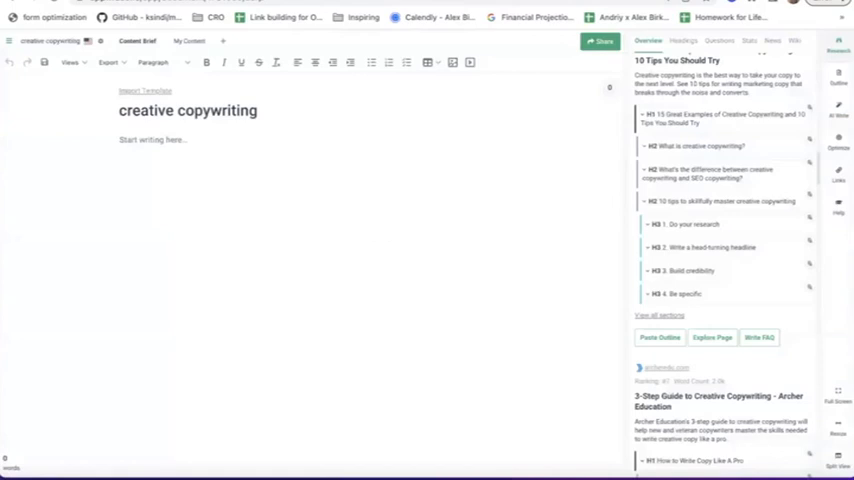
{"action": "mouse_move", "coordinate": [748, 260]}
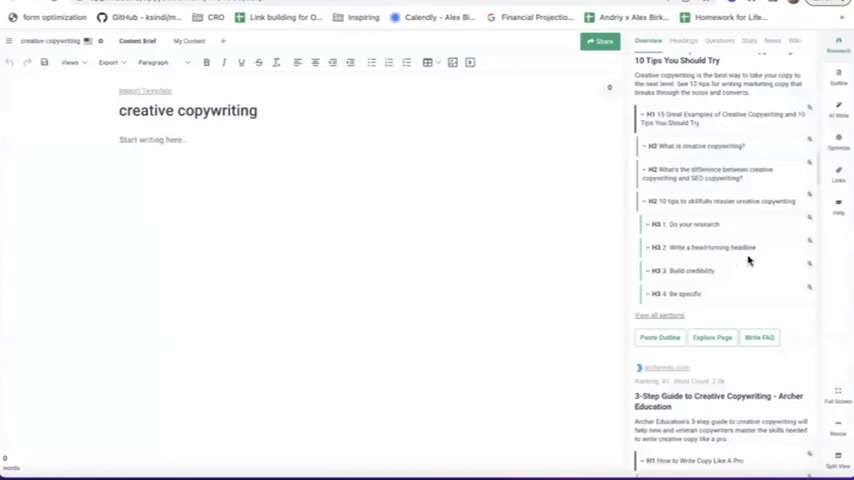
{"action": "scroll", "scroll_direction": "down", "scroll_amount": 3}
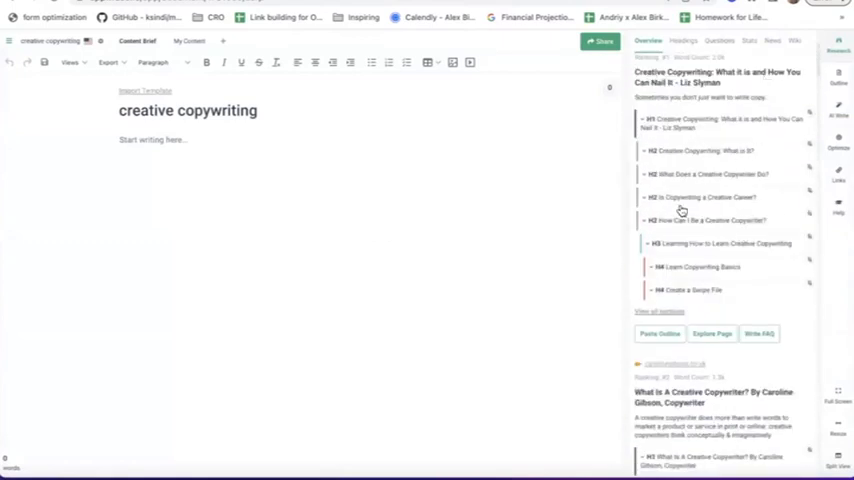
{"action": "mouse_move", "coordinate": [662, 242]}
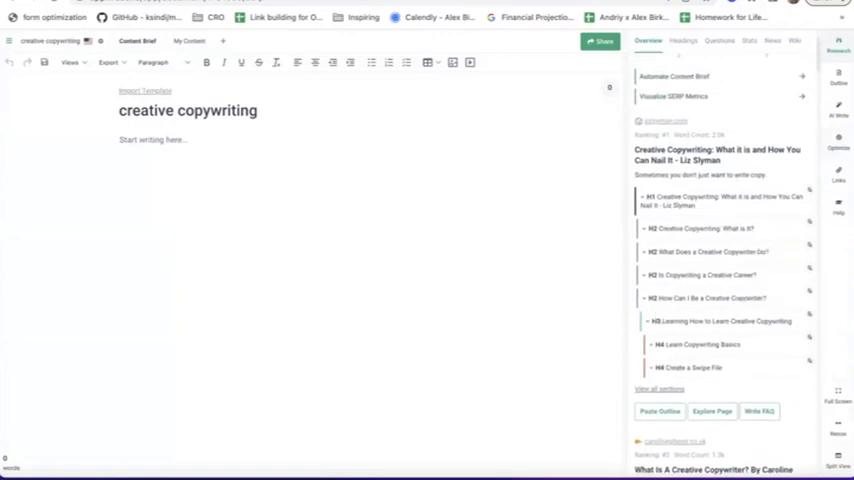
{"action": "mouse_move", "coordinate": [736, 338]}
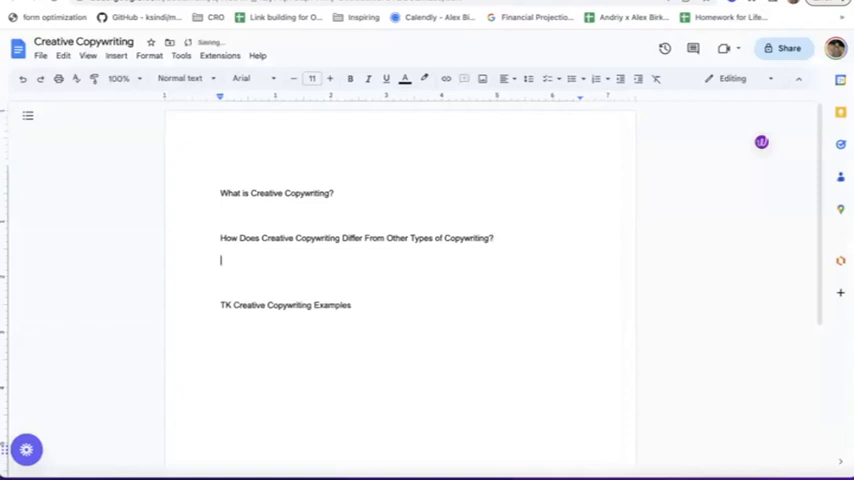
- Add the heading 'How to Become a Creative Copywriter' below the examples heading
{"action": "key", "text": "Backspace"}
{"action": "type", "text": "How to"}
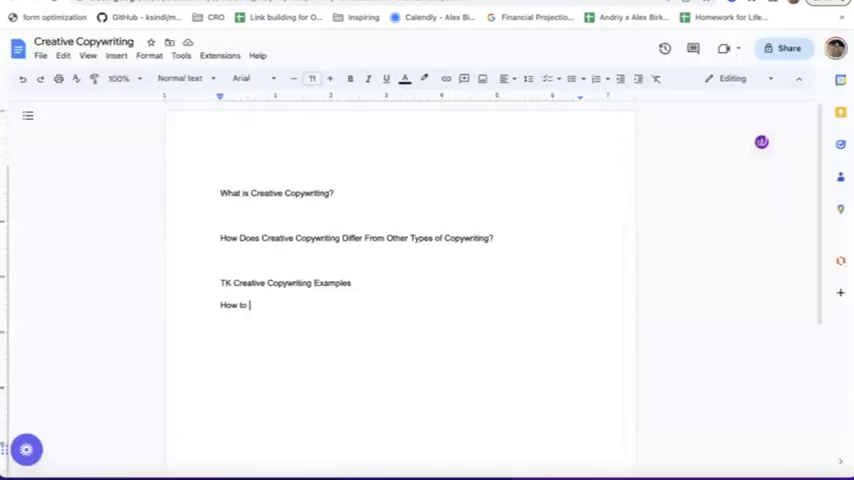
{"action": "type", "text": "Become a C"}
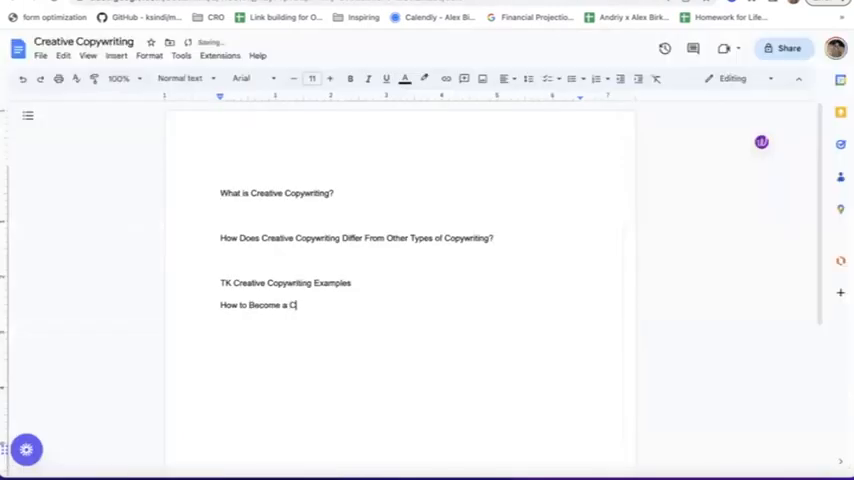
{"action": "type", "text": "reative Copywri"}
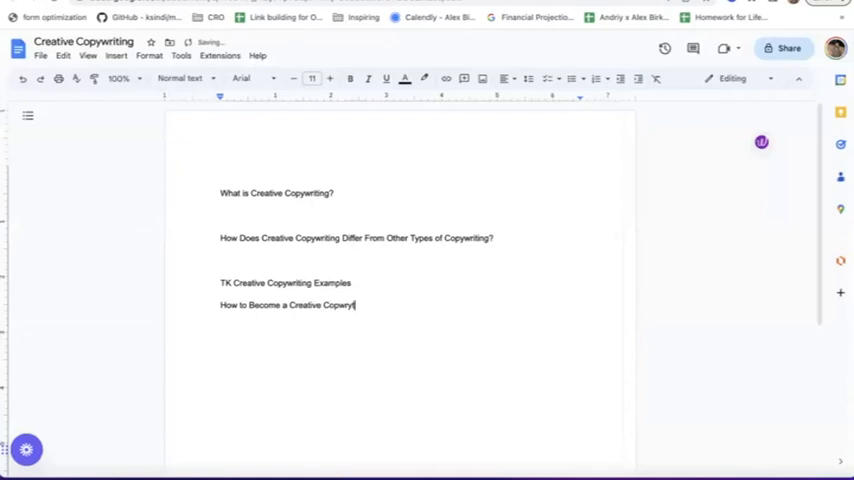
{"action": "type", "text": "er"}
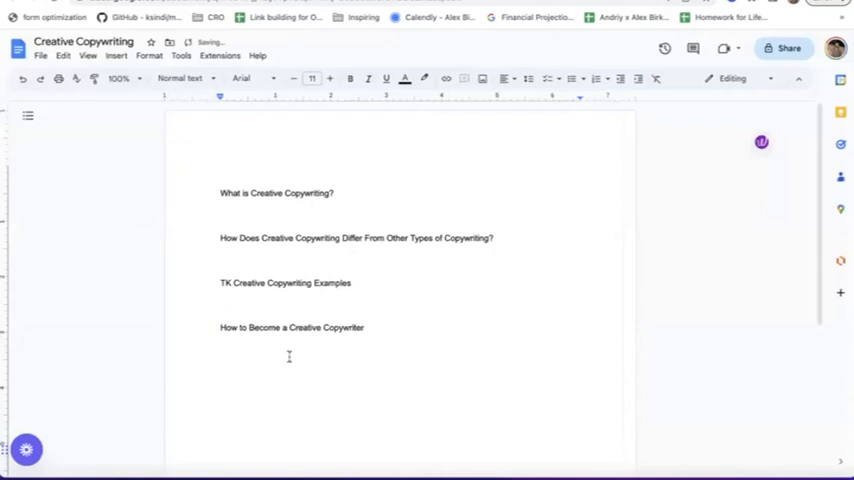
- Add the placeholder heading 'TK Creative Copywriting School'
{"action": "type", "text": "TK"}
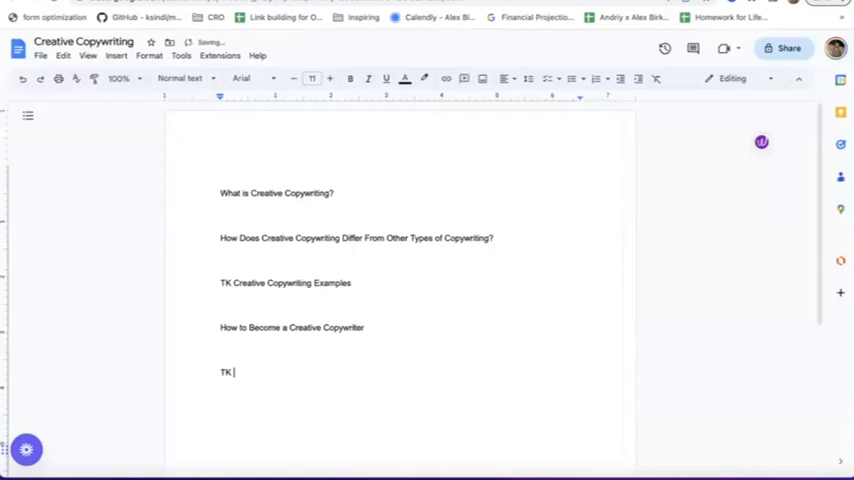
{"action": "type", "text": "Creative Copyw"}
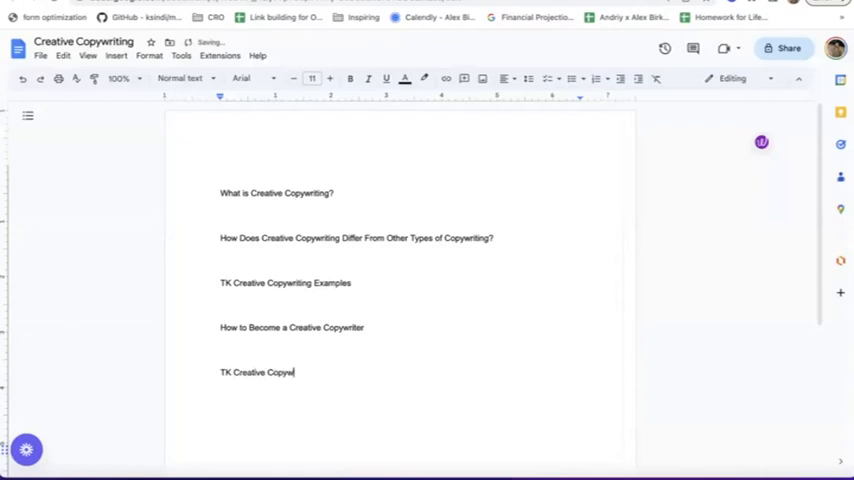
{"action": "type", "text": "riting S"}
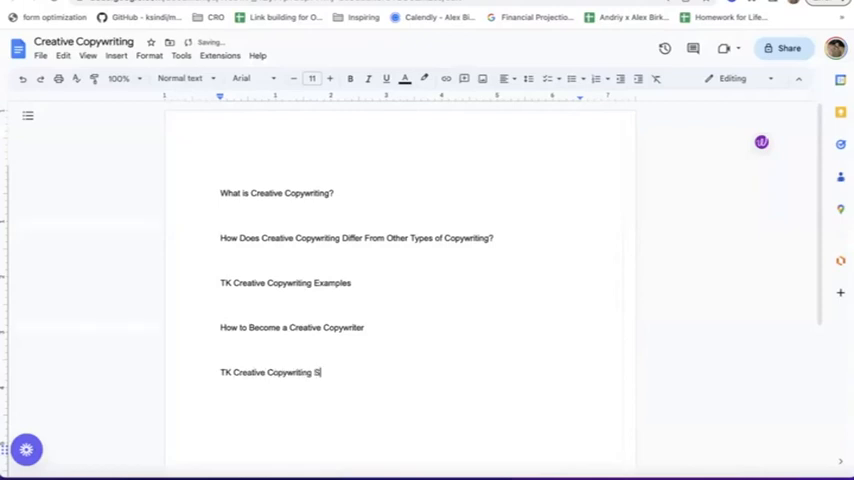
{"action": "type", "text": "ool"}
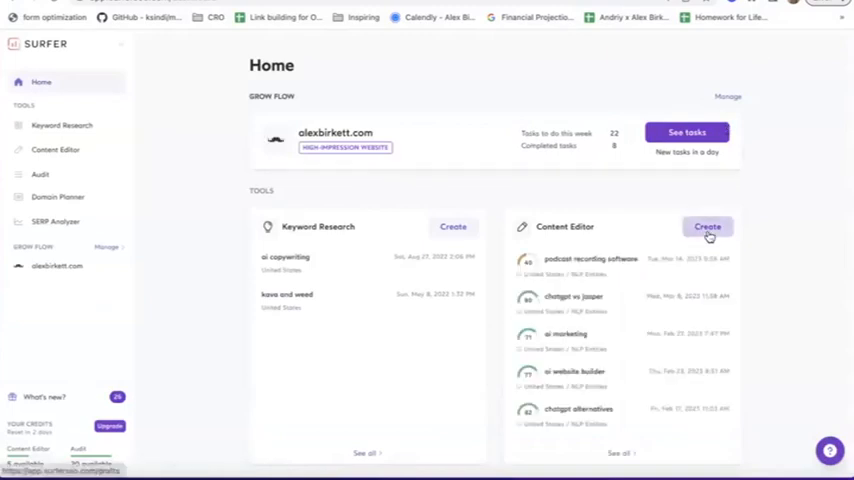
- Start a new Surfer Content Editor query for 'creative copywriting'
{"action": "left_click", "coordinate": [708, 226]}
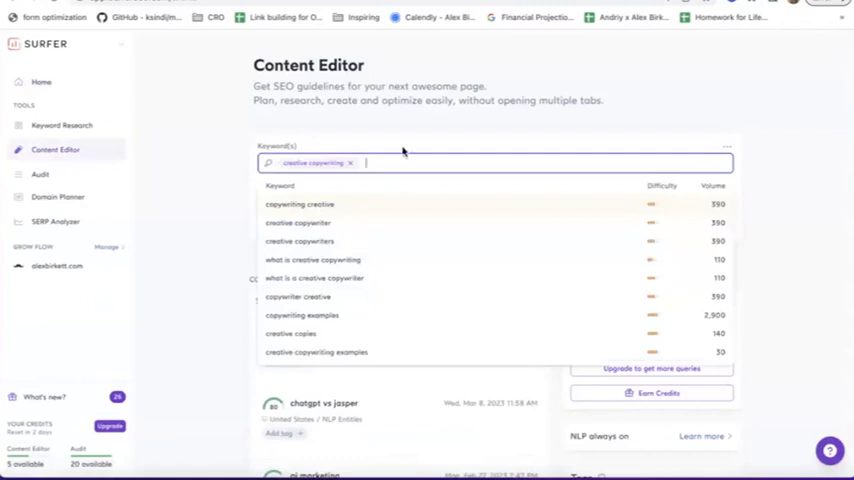
{"action": "mouse_move", "coordinate": [718, 212]}
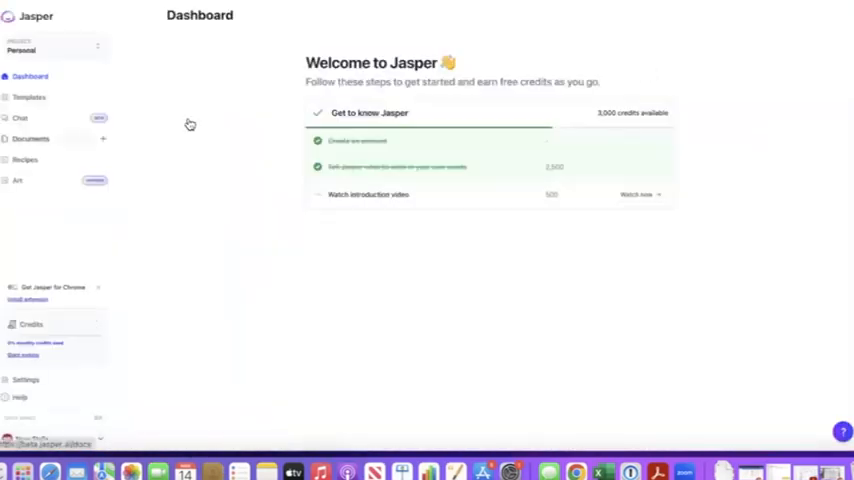
- Choose the One-Shot Blog Post template and set the topic to 'What is Creative Copywriting?'
{"action": "left_click", "coordinate": [30, 96]}
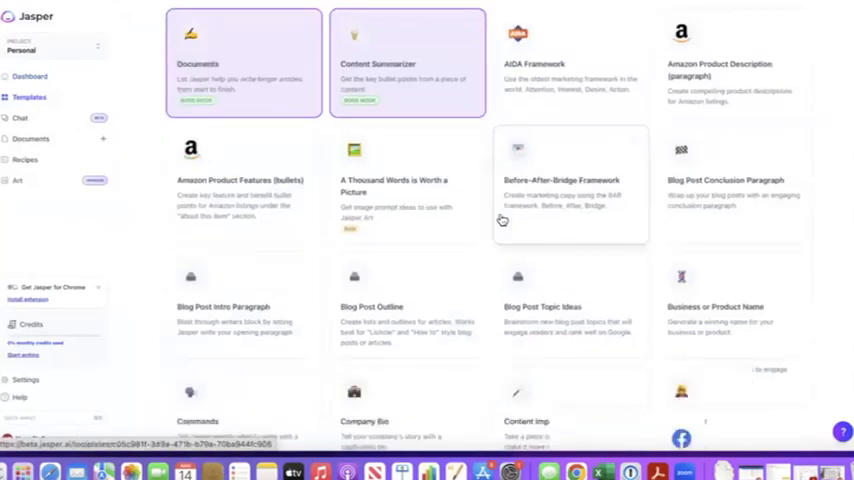
{"action": "scroll", "scroll_direction": "down", "scroll_amount": 3}
{"action": "type", "text": "Creat"}
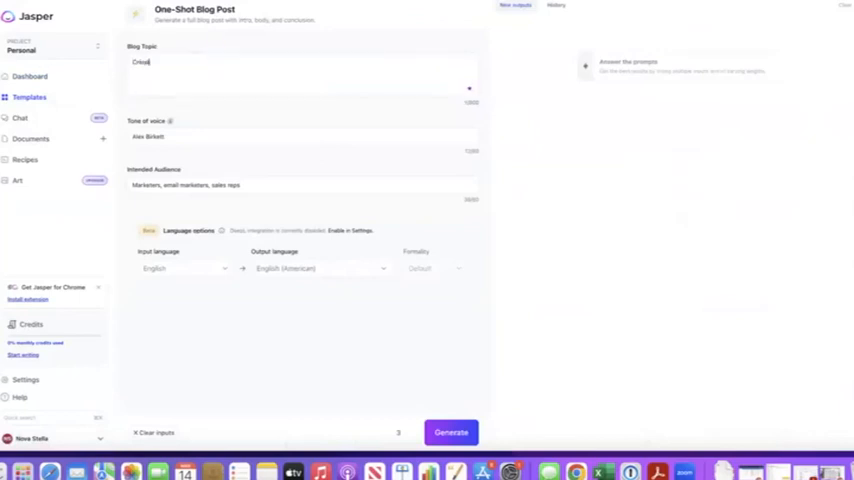
{"action": "key", "text": "Backspace"}
{"action": "type", "text": "What is"}
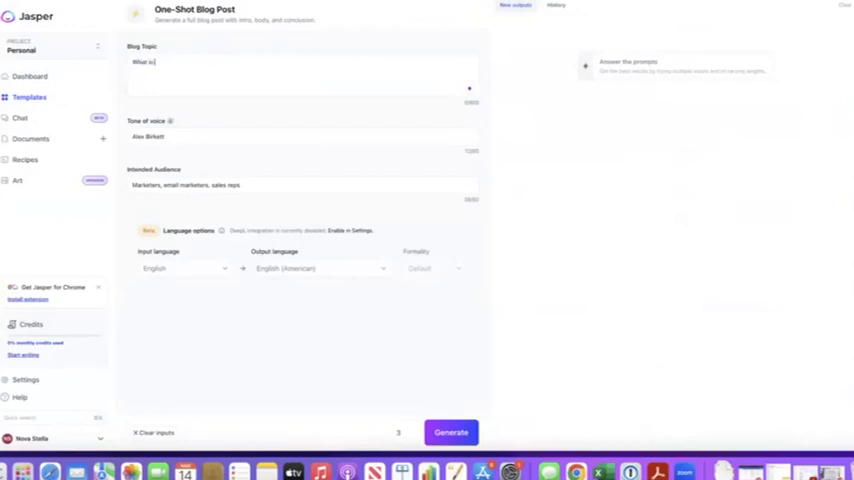
{"action": "type", "text": "Creative Copywriting?"}
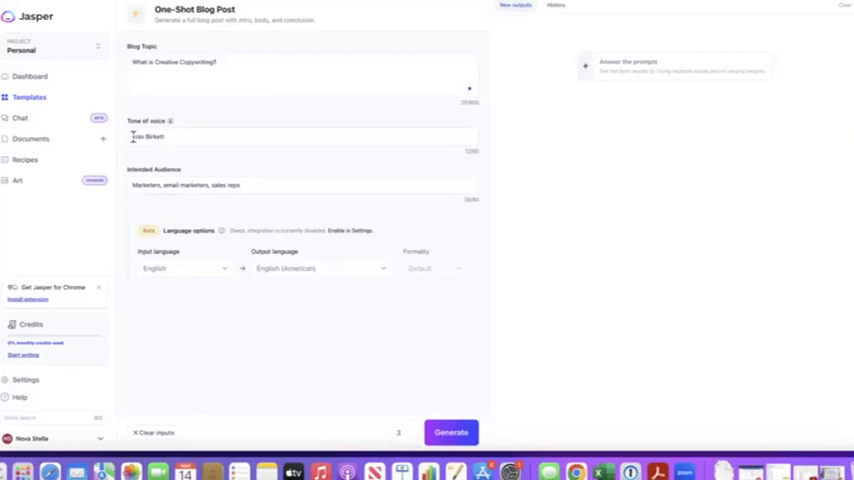
- Set the audience to 'copywriters, marketers, SEOs' and generate the blog post
{"action": "triple_click", "coordinate": [184, 184]}
{"action": "type", "text": "copywriter"}
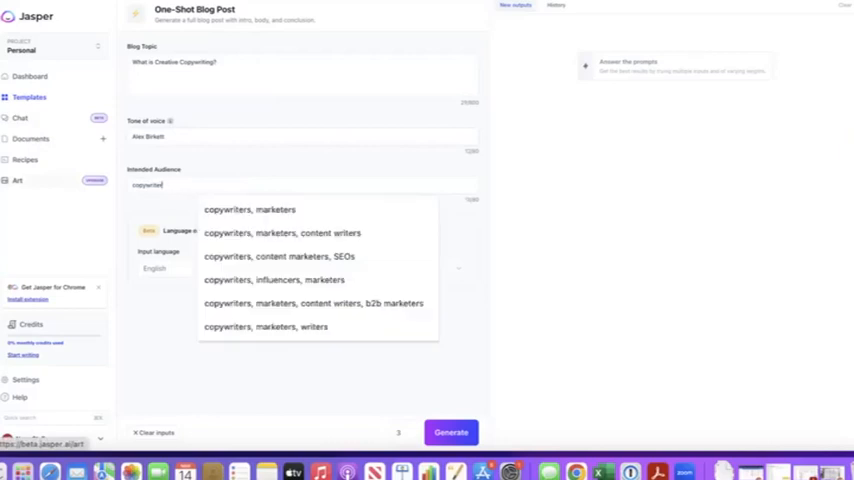
{"action": "left_click", "coordinate": [274, 256]}
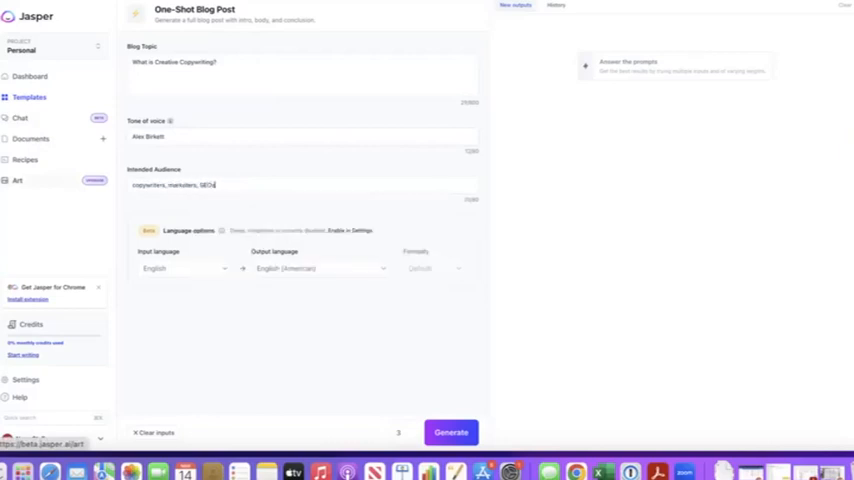
{"action": "left_click", "coordinate": [452, 432]}
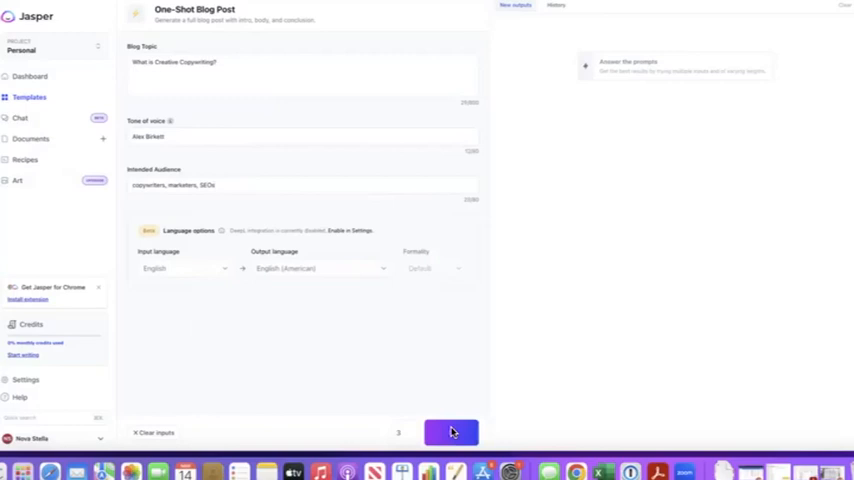
{"action": "mouse_move", "coordinate": [504, 304]}
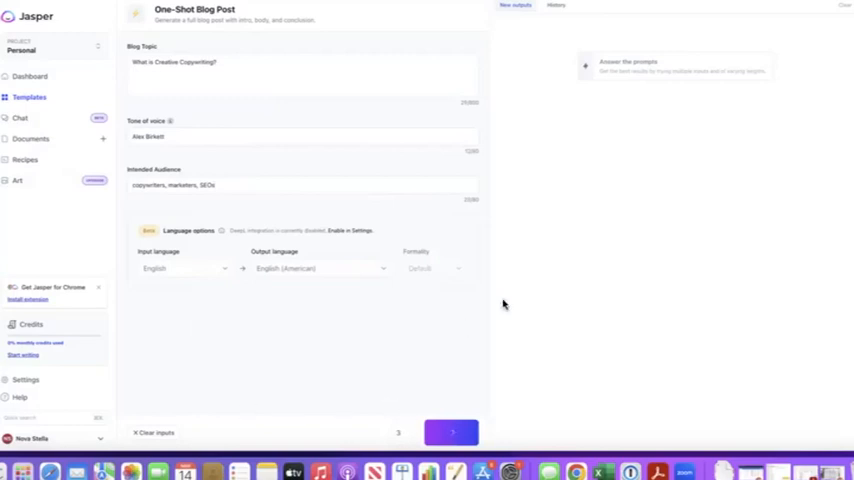
{"action": "mouse_move", "coordinate": [558, 312]}
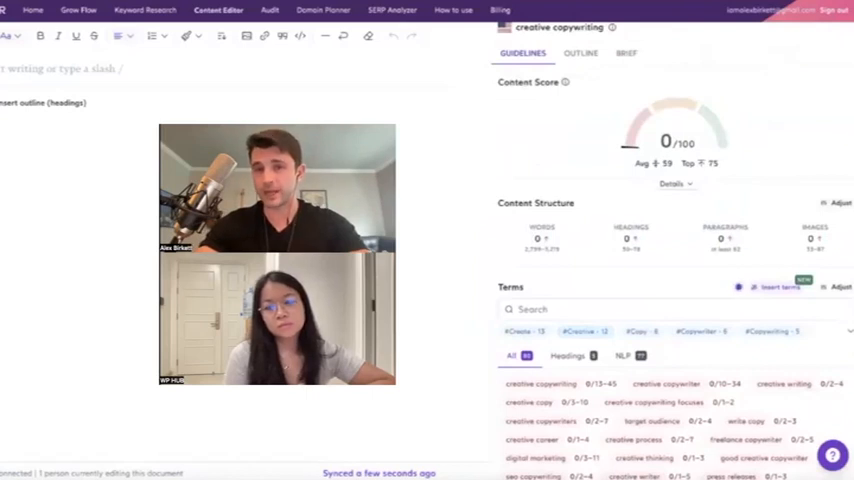
- Review the 'creative copywriting' Content Editor document and its guidelines panel
{"action": "scroll", "scroll_direction": "down", "scroll_amount": 3}
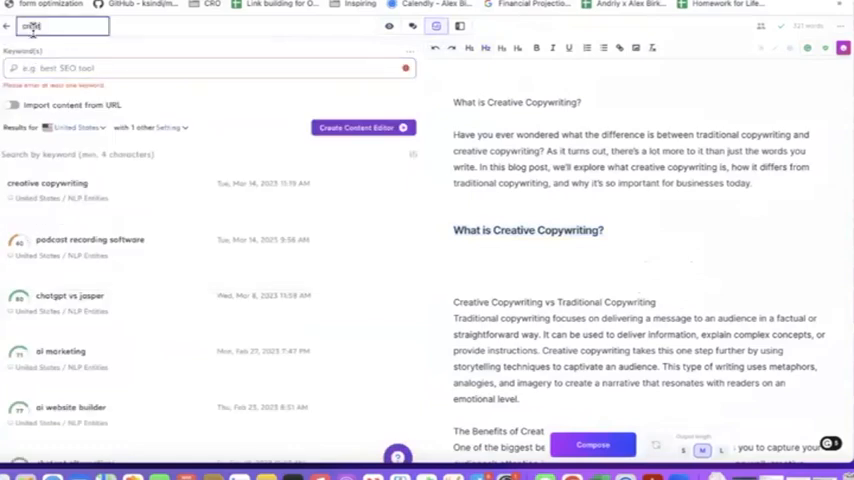
- Load the 'creative copywriting' Surfer guidelines into the Jasper draft, scoring 9 of 100
{"action": "type", "text": "creative copywriting"}
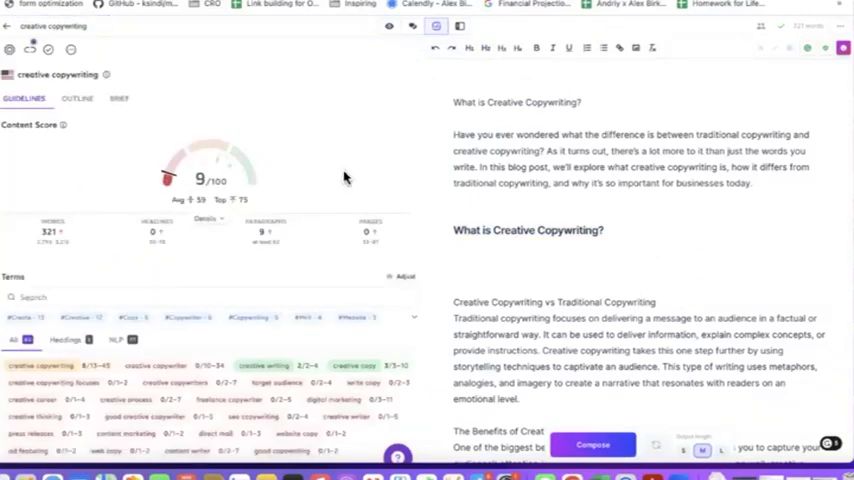
{"action": "scroll", "scroll_direction": "up", "scroll_amount": 3}
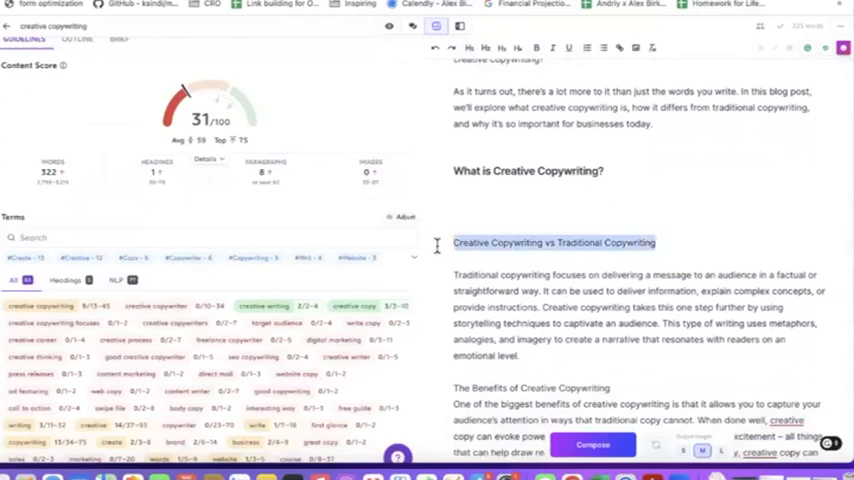
- Start 'Creative copywriting is a type of' under the definition heading and let Jasper complete the paragraph
{"action": "left_click", "coordinate": [484, 48]}
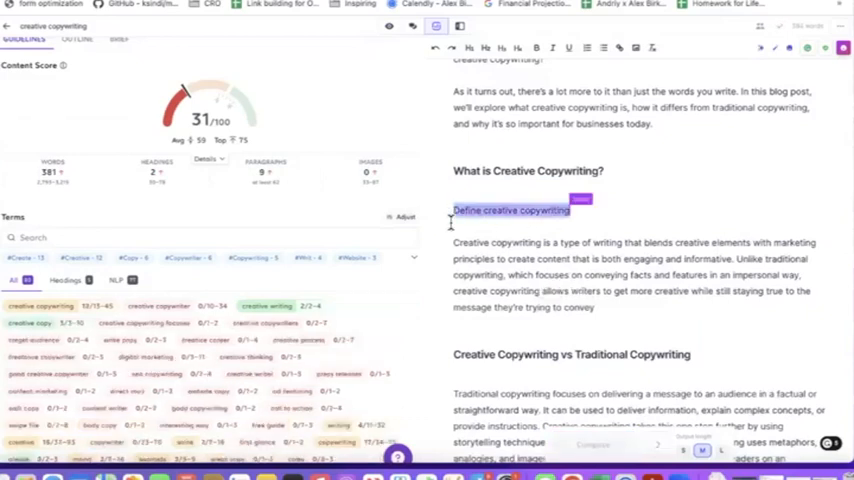
{"action": "type", "text": "Creative copywriting is a type of writing that goes beyond the standard rules of"}
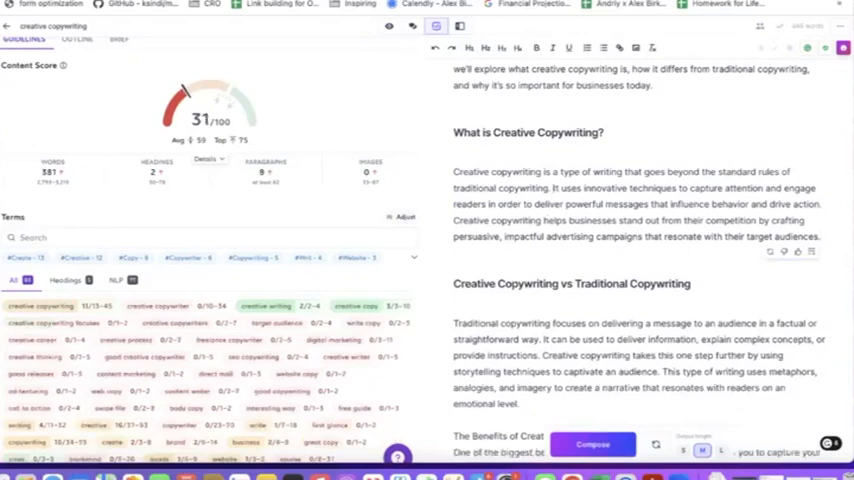
- Replace the Conclusion heading with a paragraph starting 'For those looking to become' under How to Become a Creative Copywriter
{"action": "scroll", "scroll_direction": "down", "scroll_amount": 3}
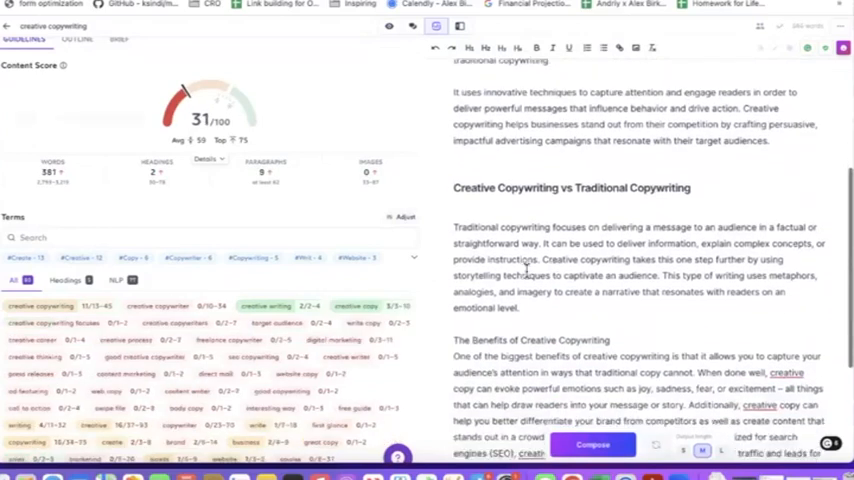
{"action": "scroll", "scroll_direction": "down", "scroll_amount": 3}
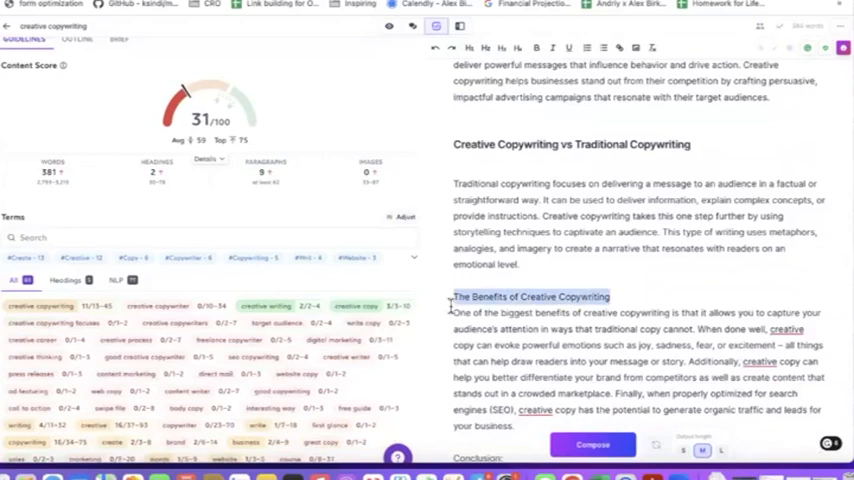
{"action": "scroll", "scroll_direction": "down", "scroll_amount": 3}
{"action": "type", "text": "How to Become a Creative Copywriter"}
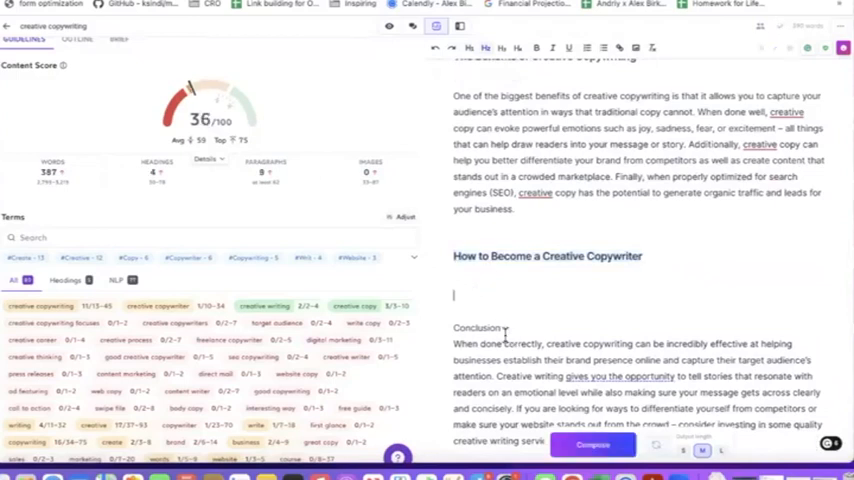
{"action": "double_click", "coordinate": [476, 328]}
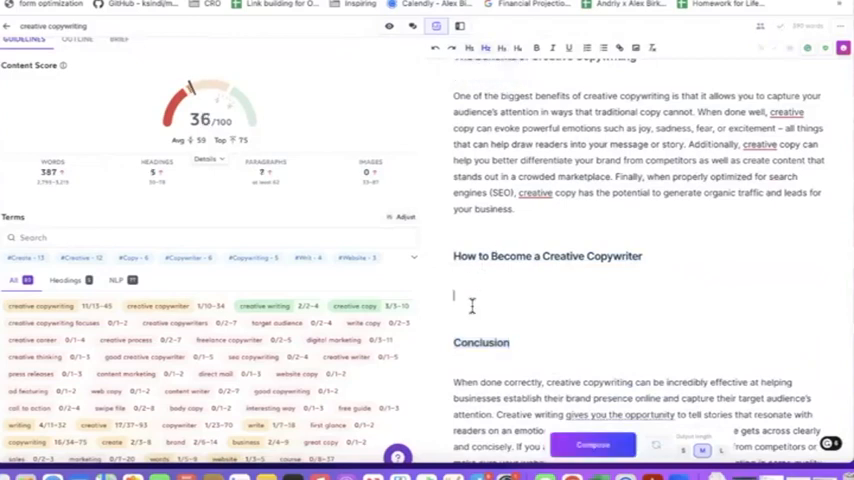
{"action": "type", "text": "For those looking to become a creative copywriter, the best way to start is by studying"}
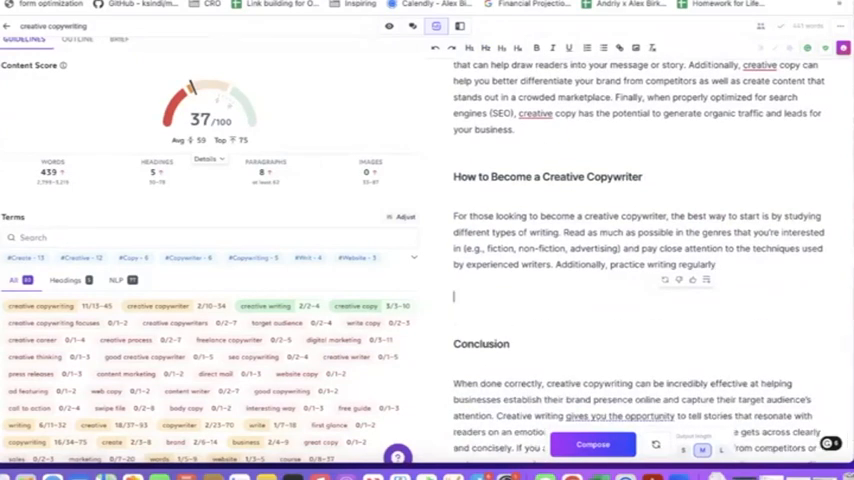
- Add the placeholder line 'TK Creative Copywriting Examples' below it
{"action": "type", "text": "TK Creative"}
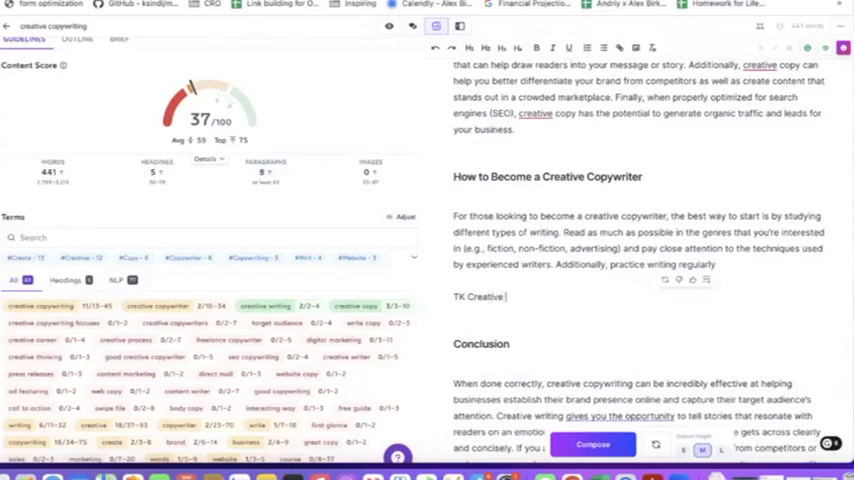
{"action": "type", "text": "Copywriting E"}
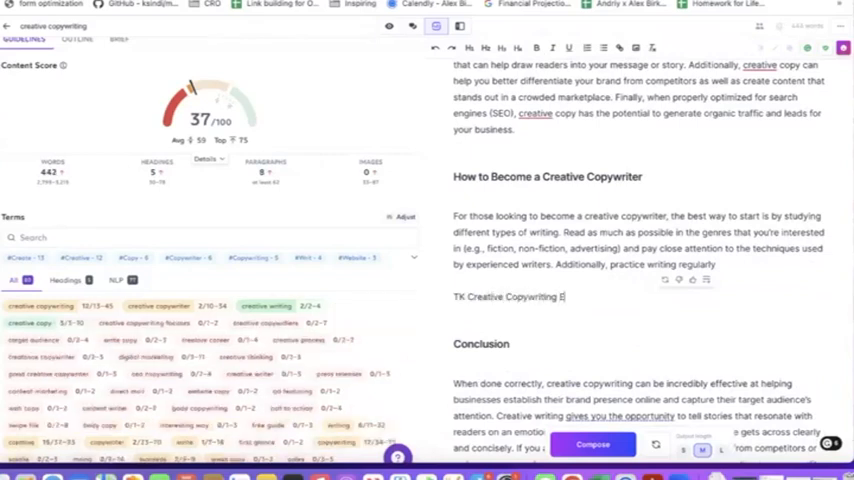
{"action": "type", "text": "xample"}
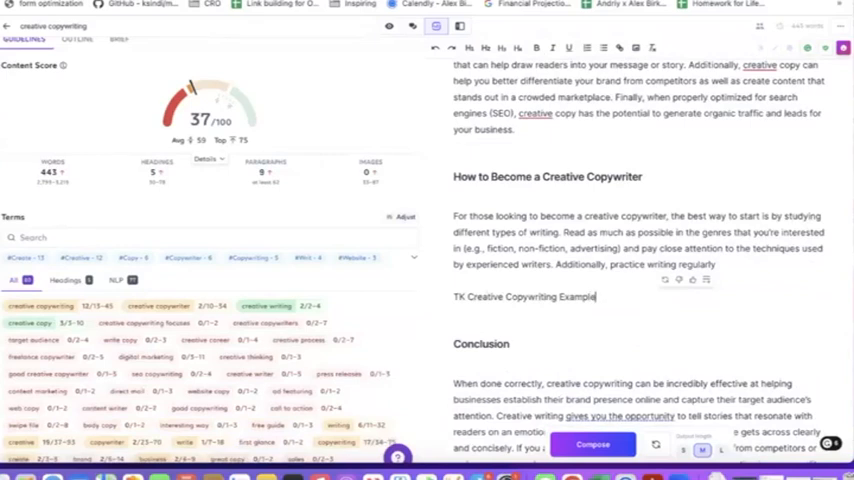
{"action": "type", "text": "s"}
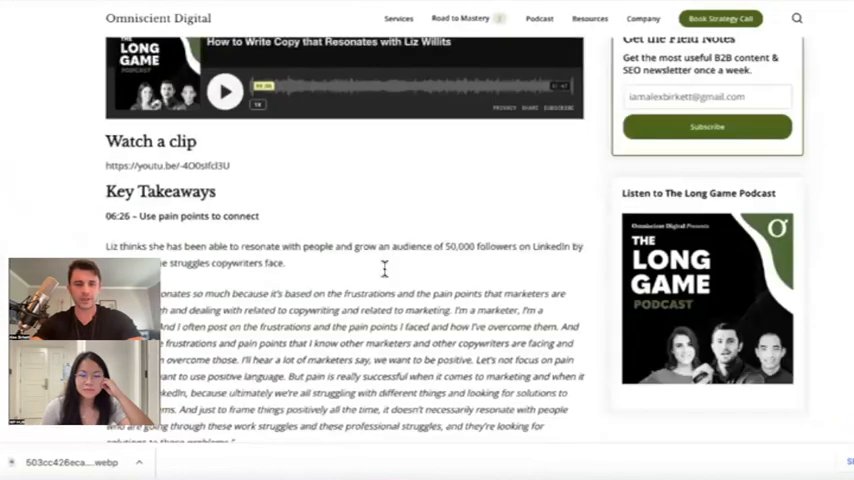
- Skim the article's Key Takeaways for a quotable line and return to the title
{"action": "scroll", "scroll_direction": "down", "scroll_amount": 3}
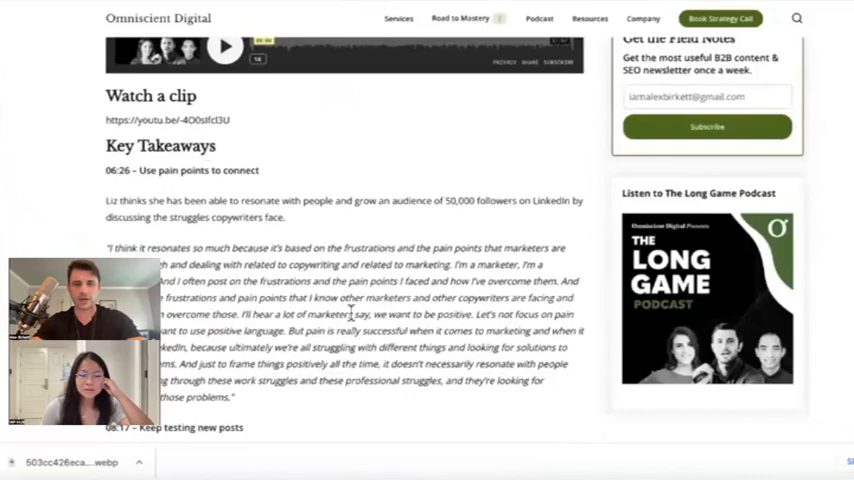
{"action": "scroll", "scroll_direction": "up", "scroll_amount": 3}
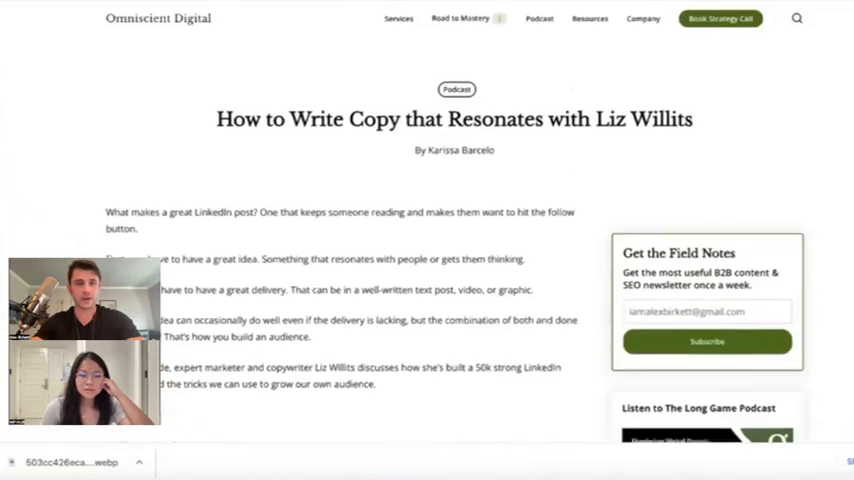
{"action": "left_click", "coordinate": [642, 18]}
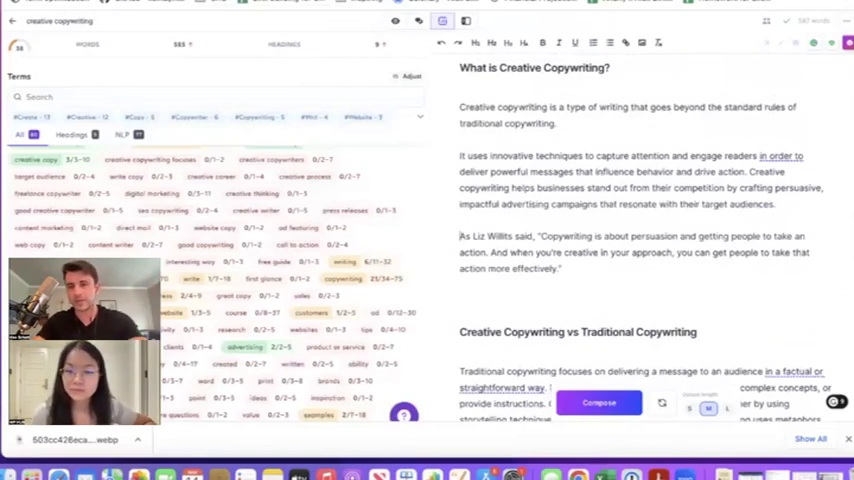
- Review the draft from the post title down to the pasted copywriting quote
{"action": "scroll", "scroll_direction": "up", "scroll_amount": 3}
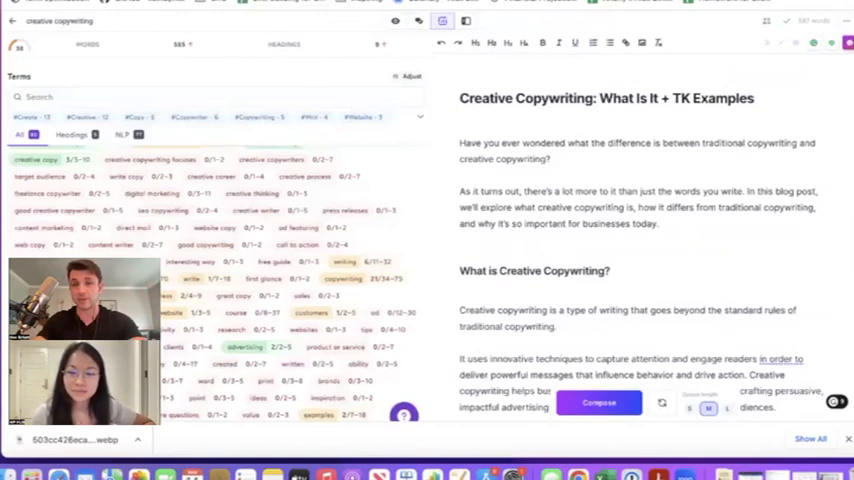
{"action": "scroll", "scroll_direction": "down", "scroll_amount": 3}
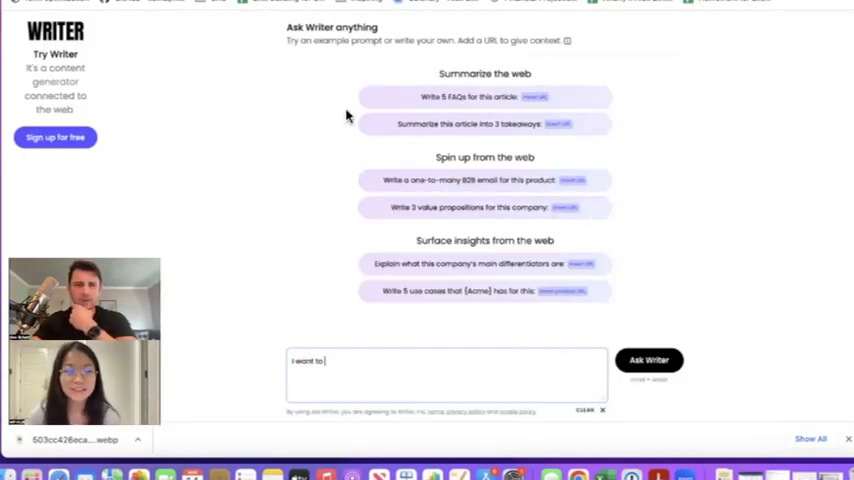
{"action": "mouse_move", "coordinate": [252, 144]}
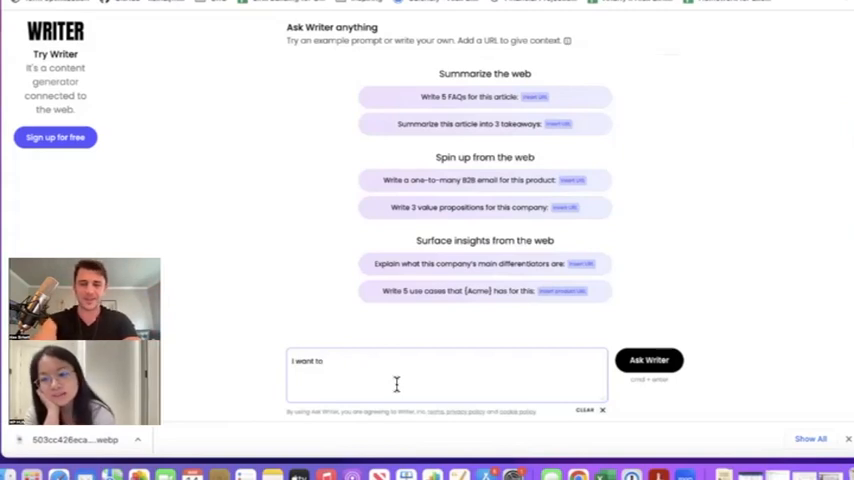
- Write the prompt 'create viral Twitter thread based on' the linked blog post
{"action": "type", "text": "creat"}
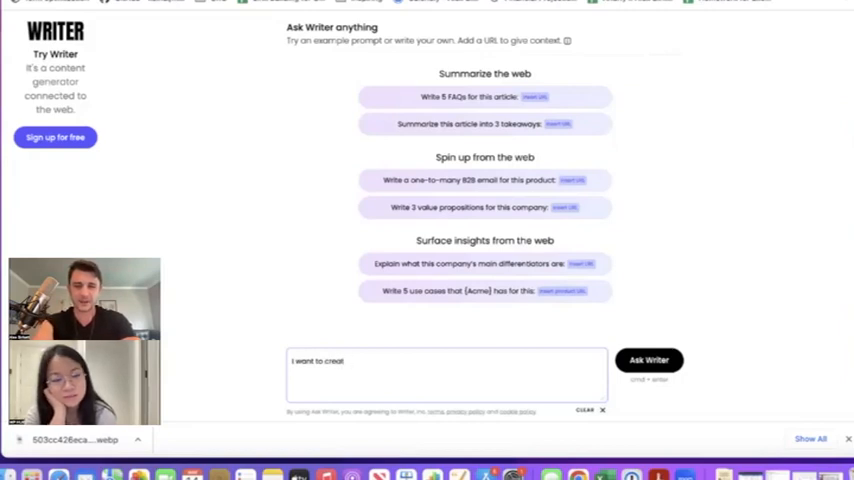
{"action": "type", "text": "e viral"}
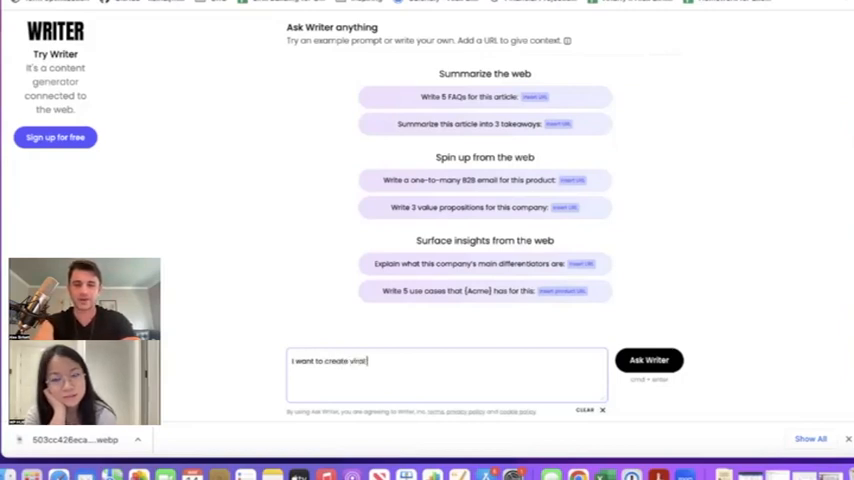
{"action": "type", "text": "Twitter"}
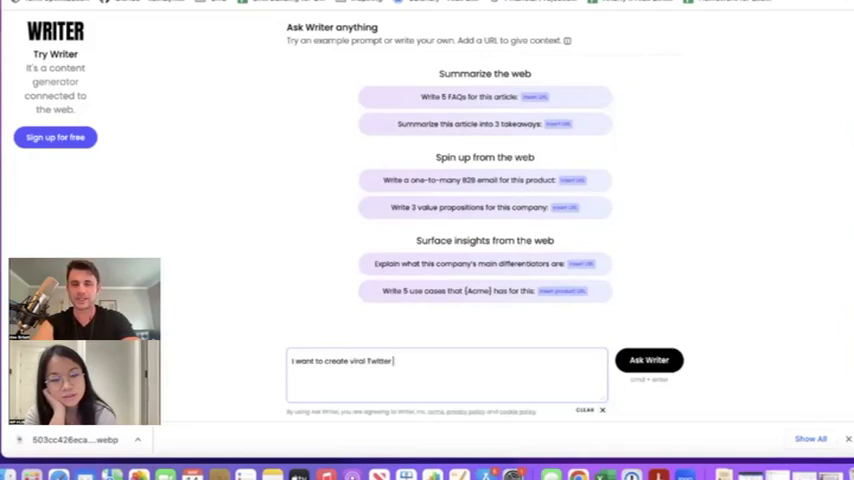
{"action": "type", "text": "thre"}
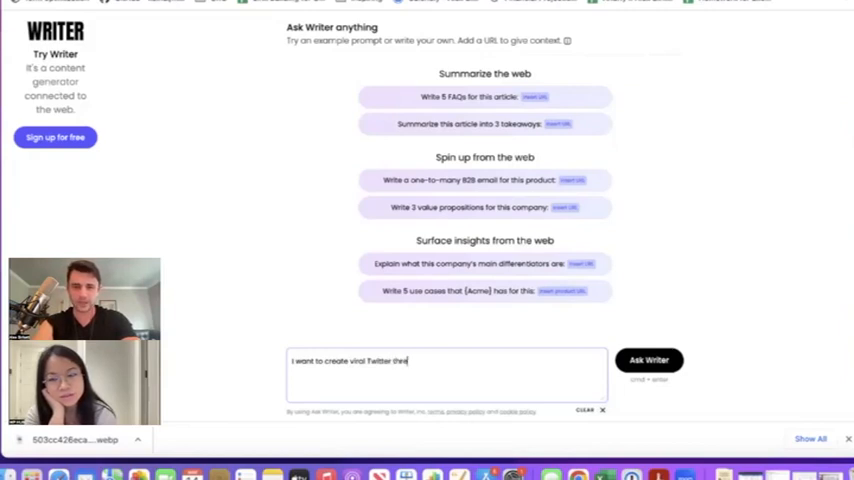
{"action": "type", "text": "ad"}
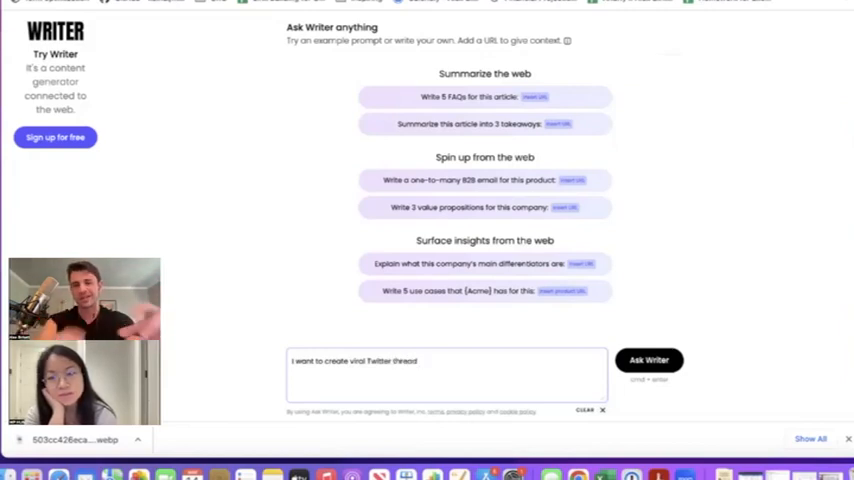
{"action": "type", "text": "based on this blog post"}
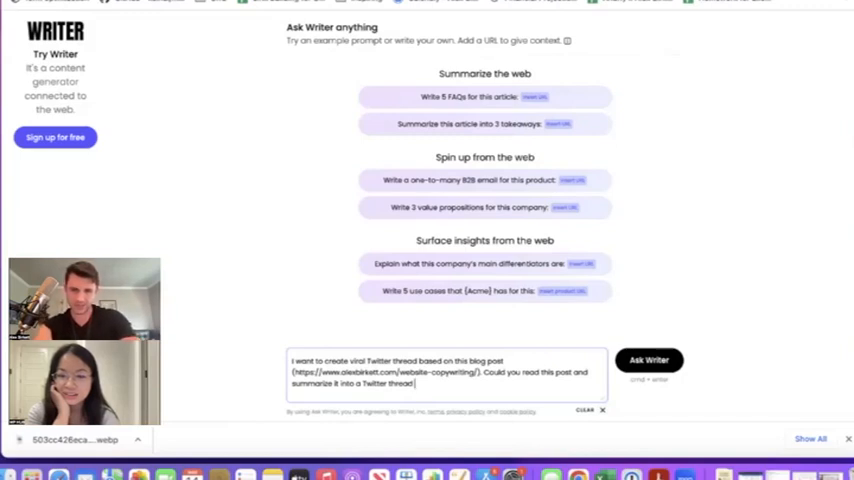
- Add 'in the voice of Tim Ferriss' to the prompt and submit it to Writer
{"action": "type", "text": "in the voice of?"}
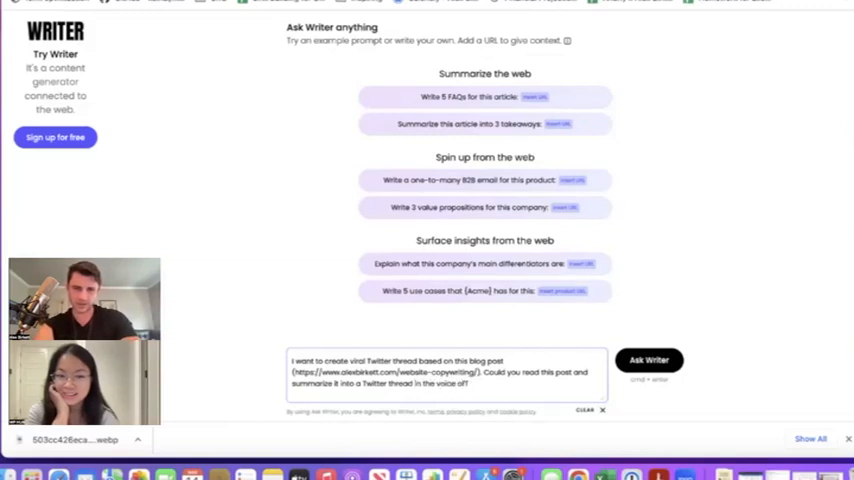
{"action": "type", "text": "Tim Ferriss"}
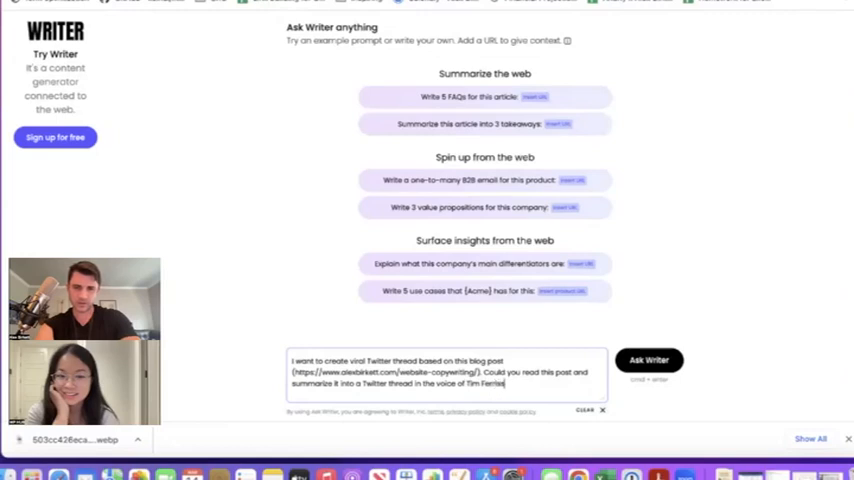
{"action": "left_click", "coordinate": [648, 360]}
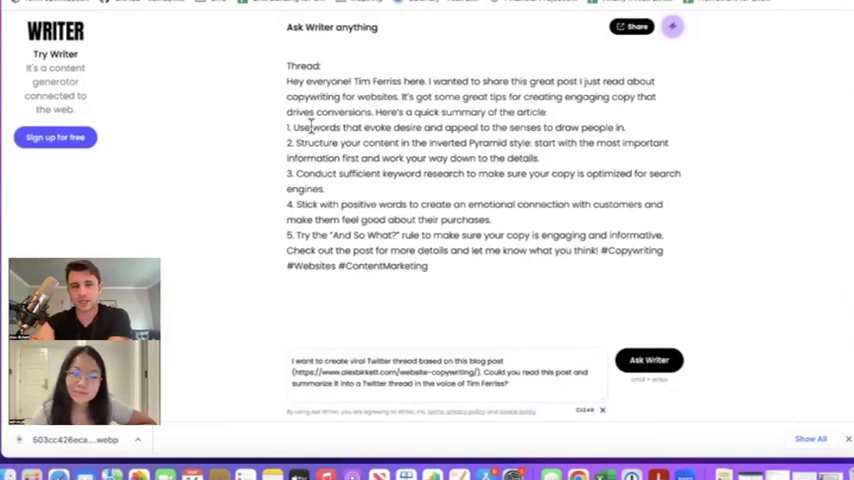
- Select the generated Twitter thread of copywriting tips
{"action": "left_click_drag", "start_coordinate": [292, 128], "coordinate": [664, 264]}
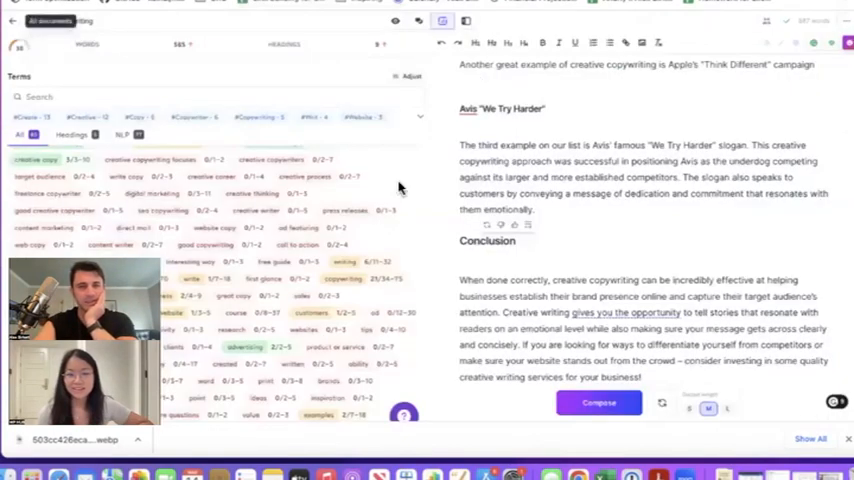
- Leave the editor for the Documents page and enter Jasper Chat
{"action": "left_click", "coordinate": [36, 150]}
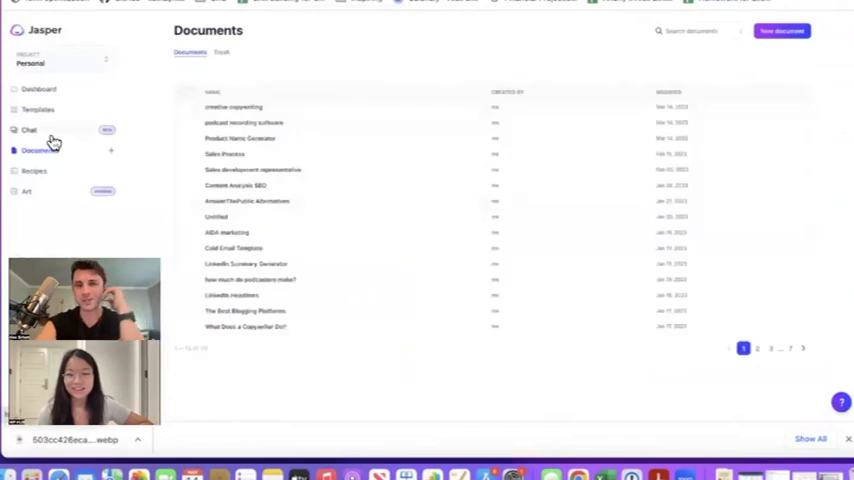
{"action": "left_click", "coordinate": [28, 130]}
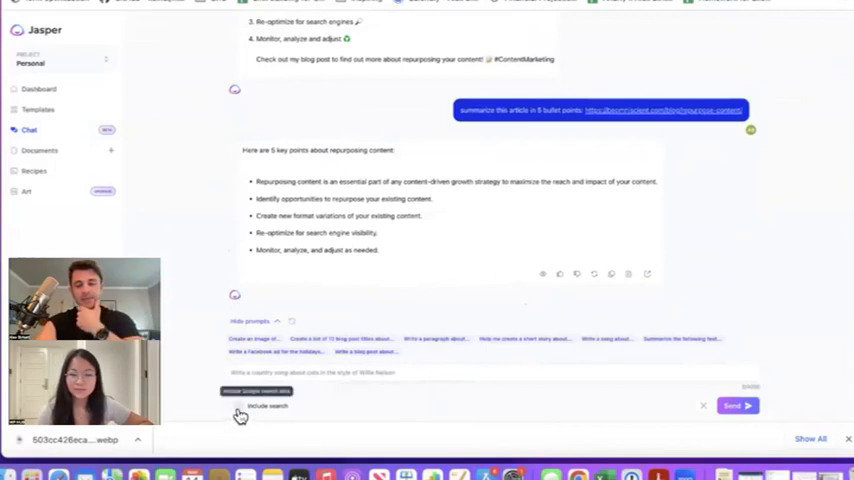
- Enable Include search and send the question on how creative copywriting differs from other types
{"action": "left_click", "coordinate": [234, 406]}
{"action": "type", "text": "What's the actual difference between creative copywriting and other types of copyw"}
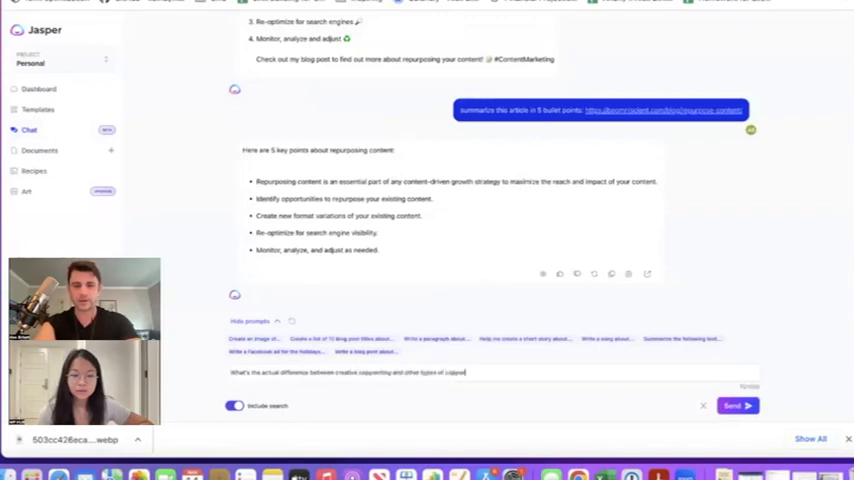
{"action": "left_click", "coordinate": [736, 404]}
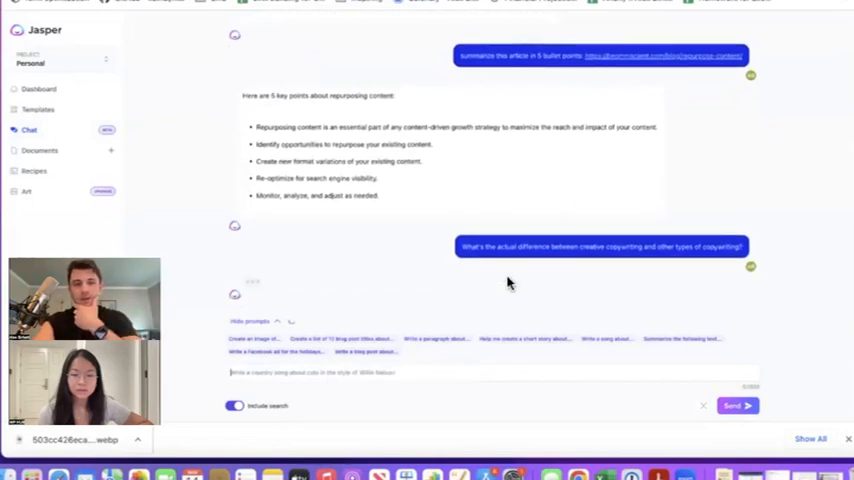
{"action": "mouse_move", "coordinate": [310, 290]}
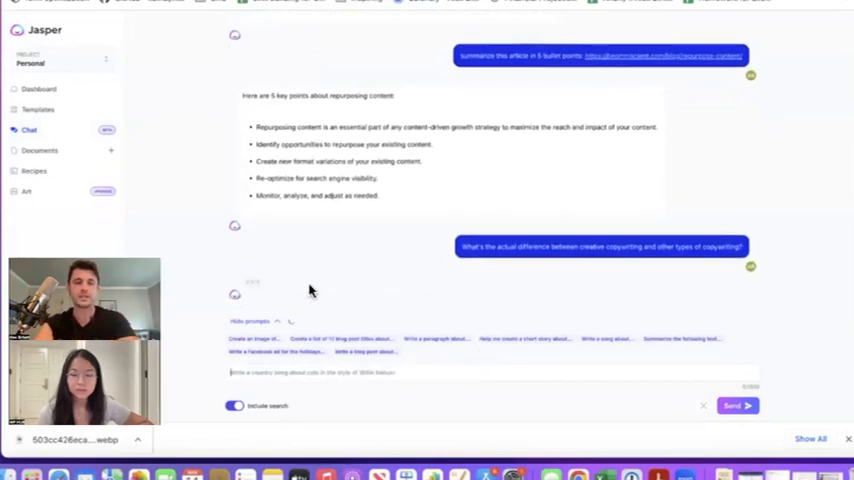
{"action": "mouse_move", "coordinate": [556, 350]}
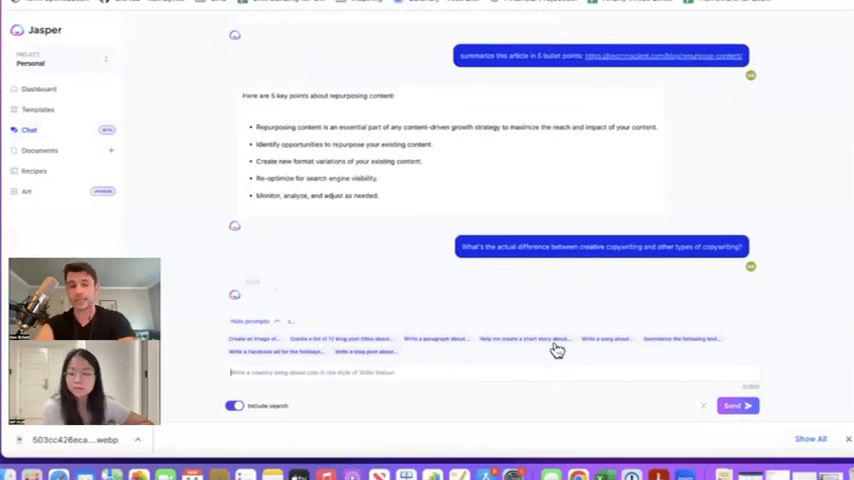